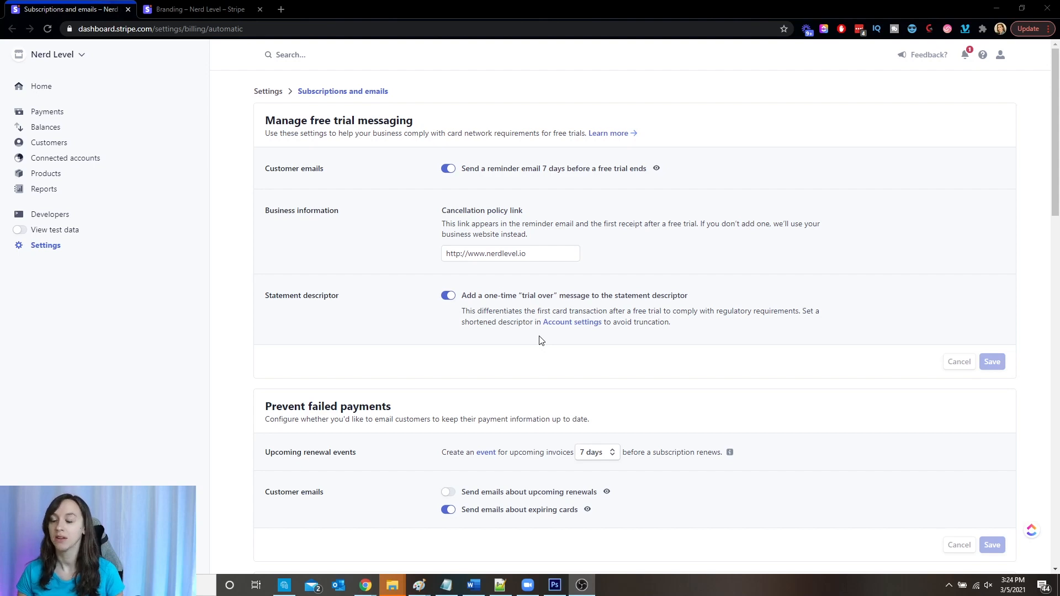
mouse_move(225, 224)
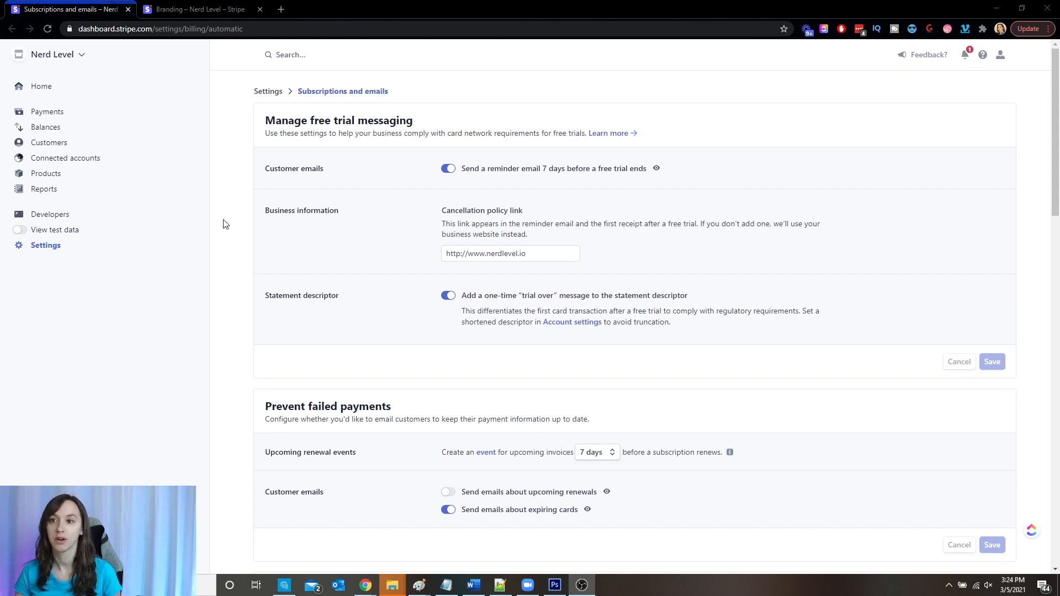
mouse_move(42, 250)
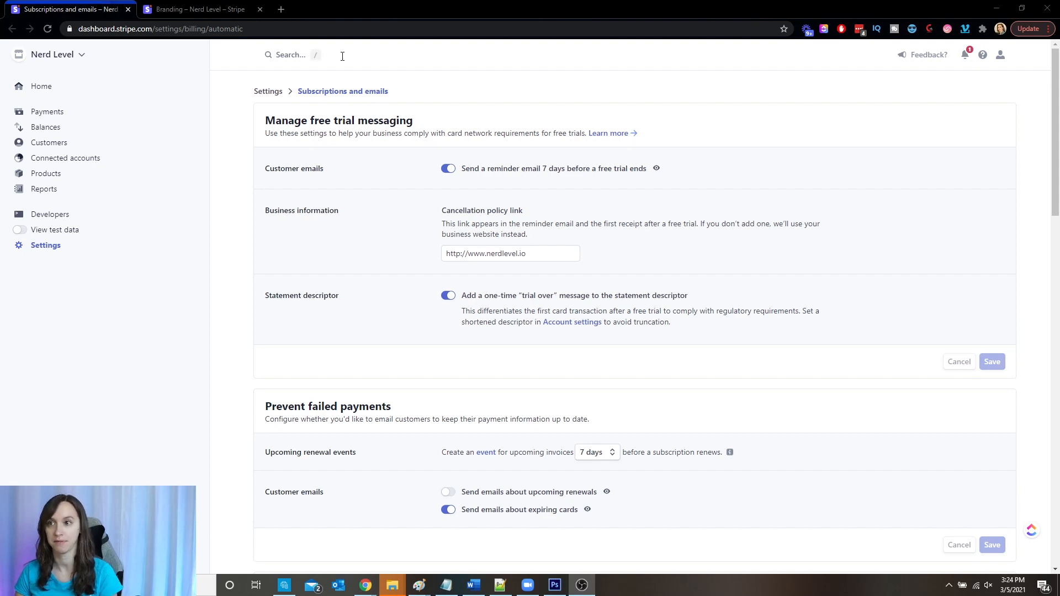
Reach the Subscriptions and emails settings and review the expiring-card email options
type("subscri")
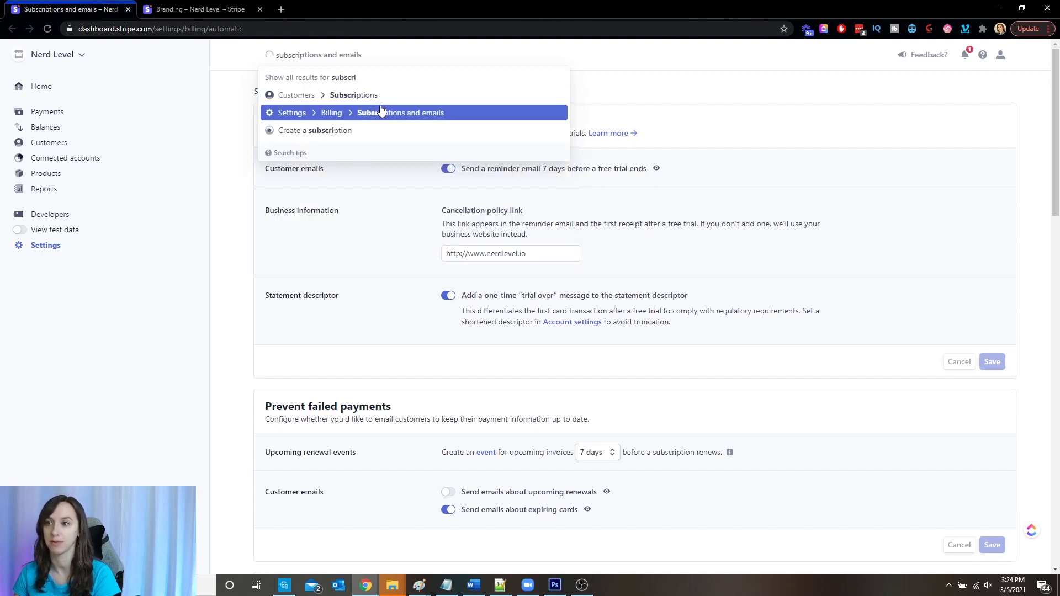
left_click(400, 113)
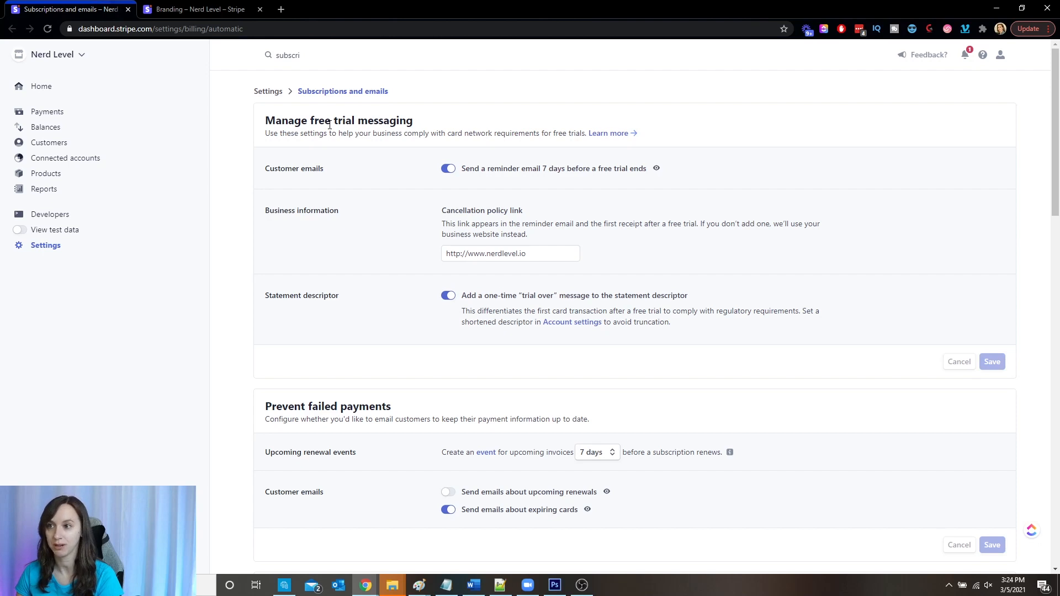
mouse_move(460, 134)
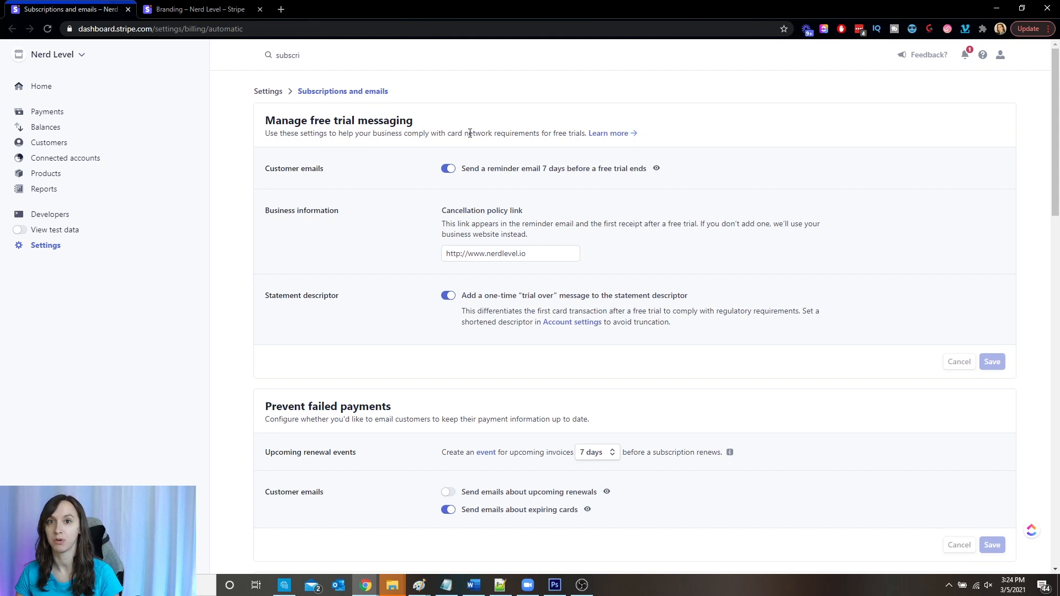
mouse_move(452, 177)
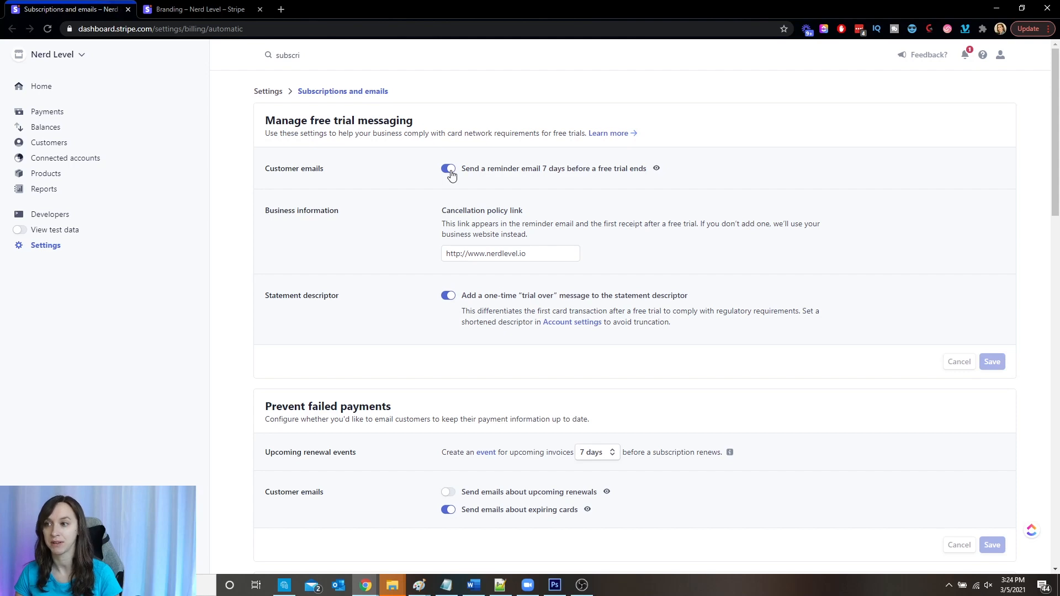
mouse_move(540, 286)
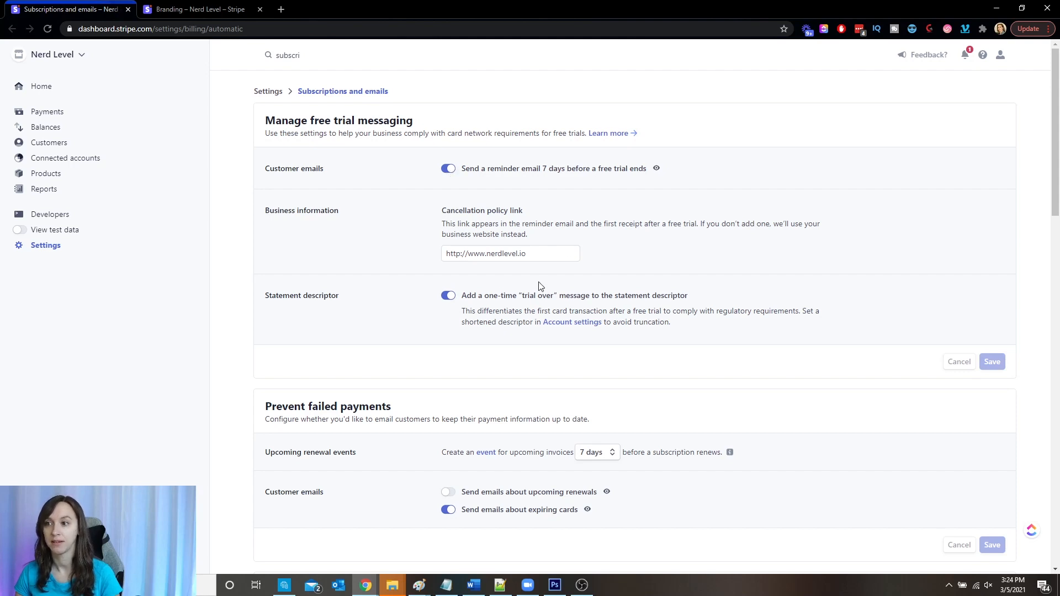
left_click(510, 253)
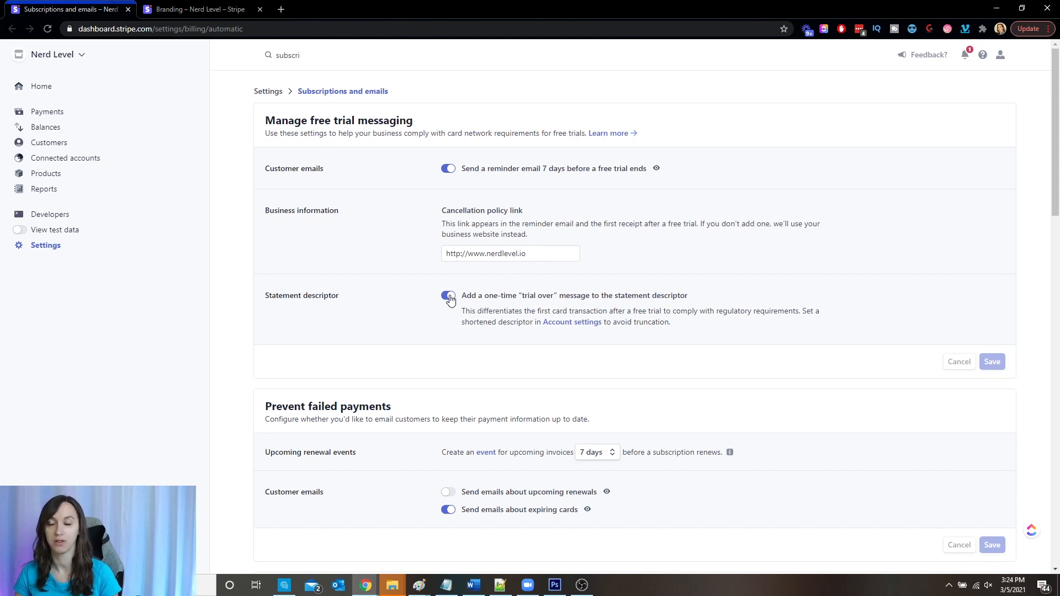
left_click(448, 296)
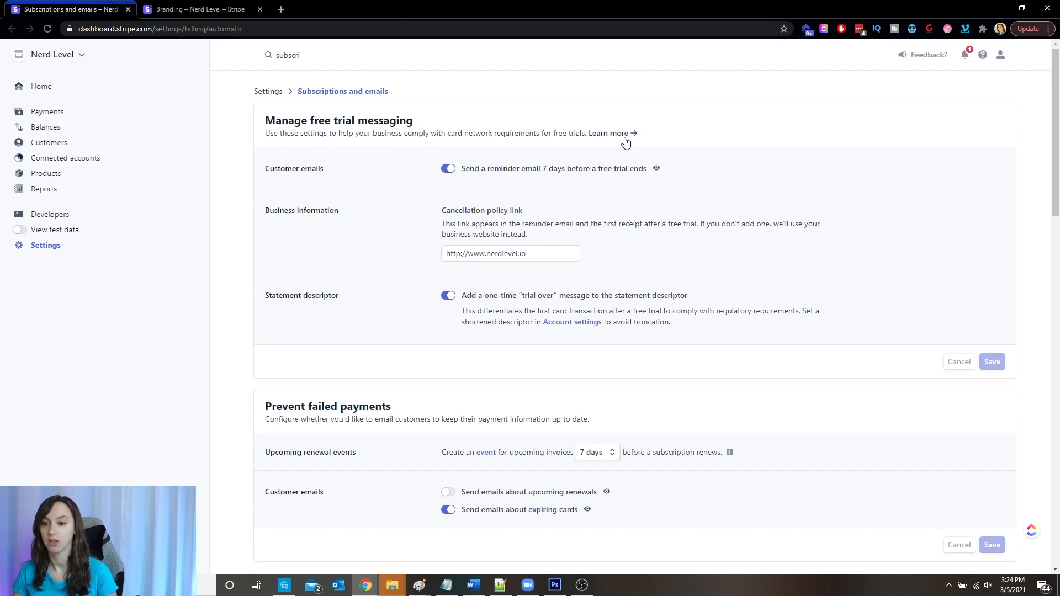
mouse_move(144, 208)
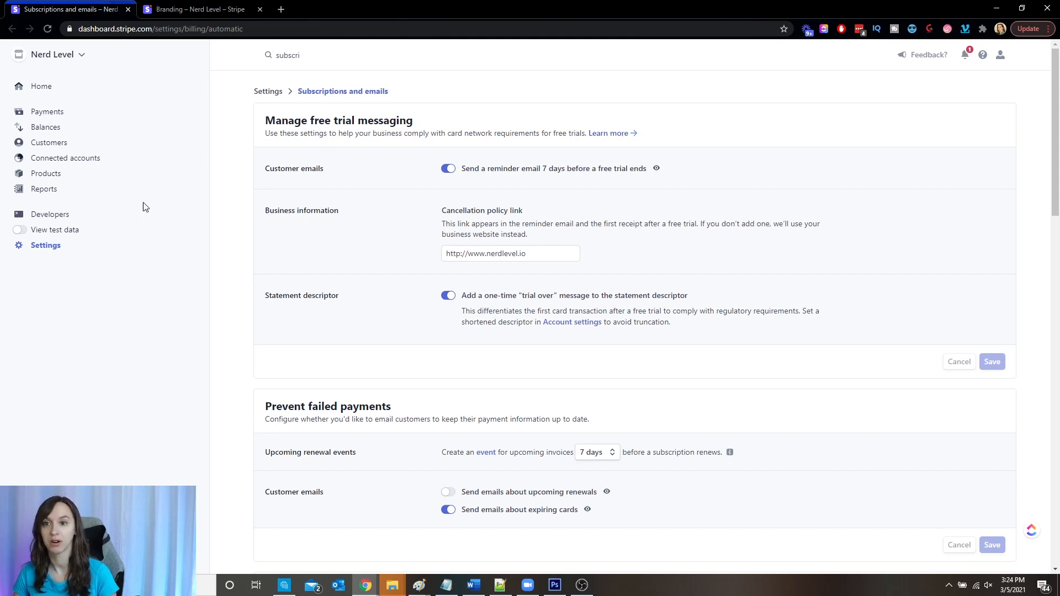
mouse_move(0, 338)
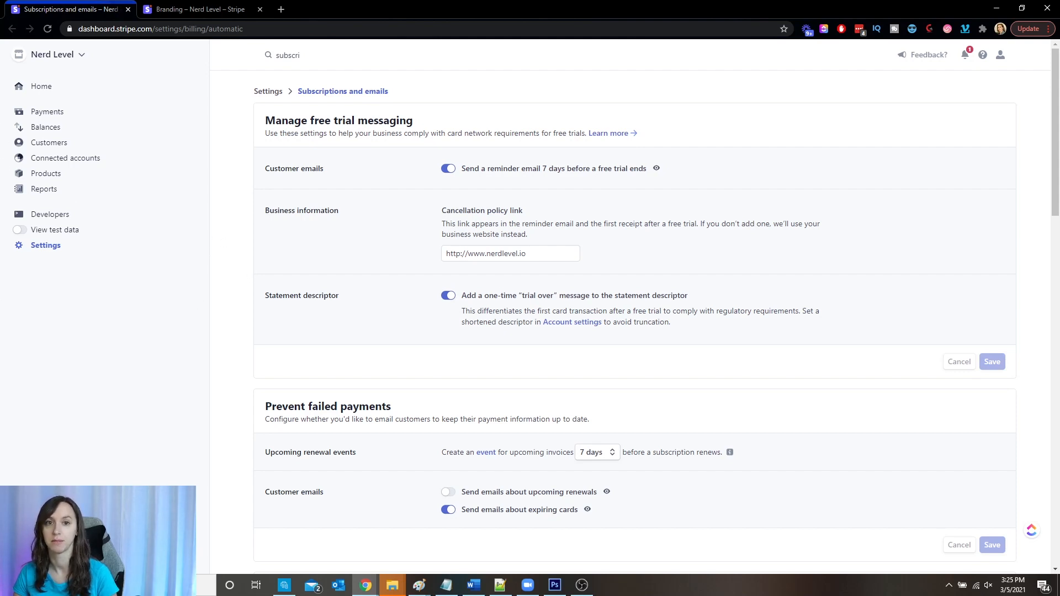
scroll("down", 3)
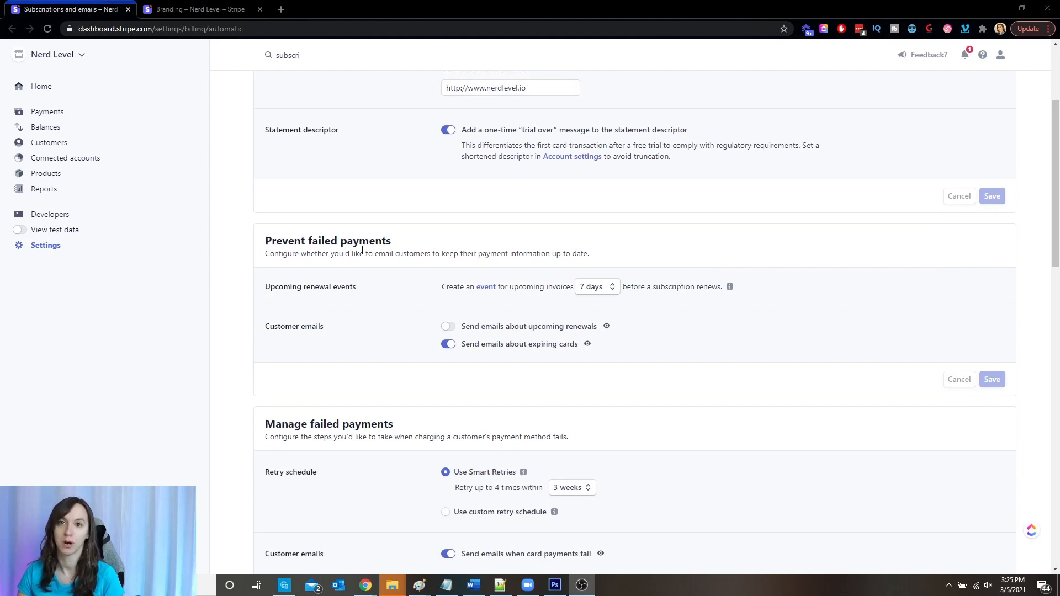
mouse_move(430, 325)
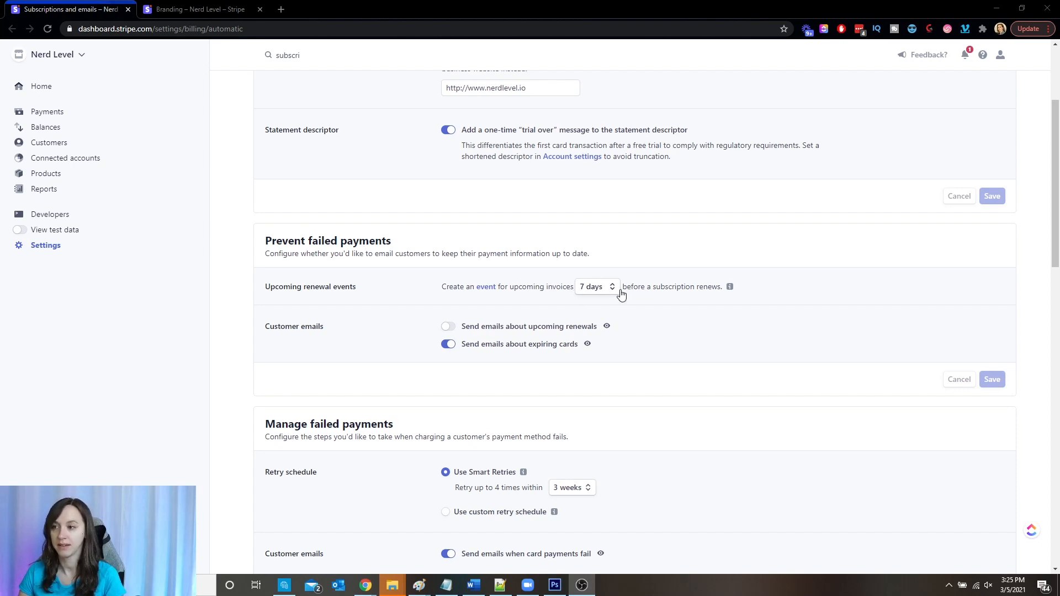
mouse_move(574, 331)
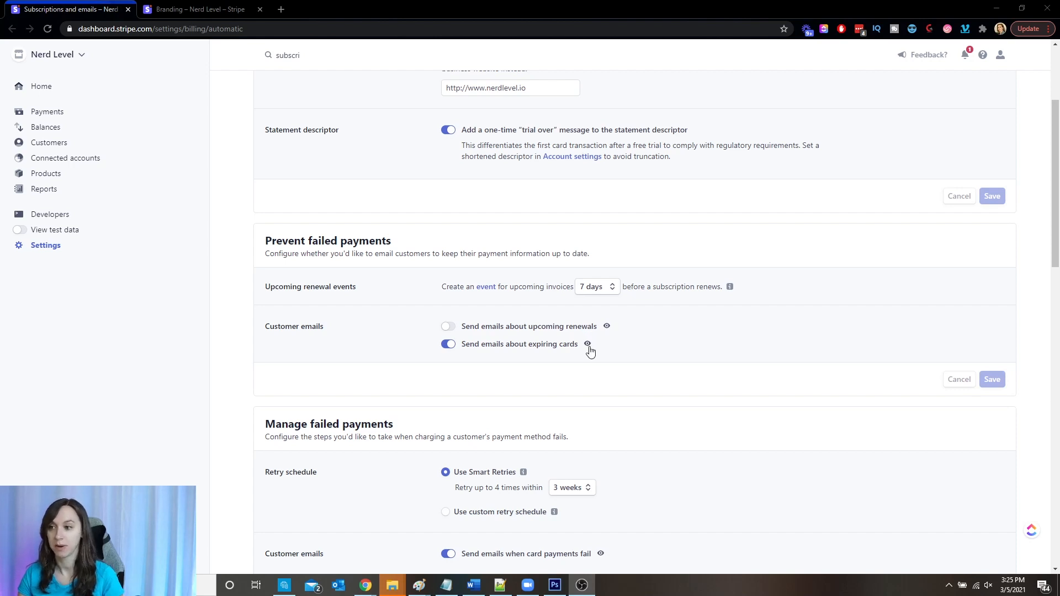
Preview the expiring-card email and move on to the Branding settings page
left_click(586, 345)
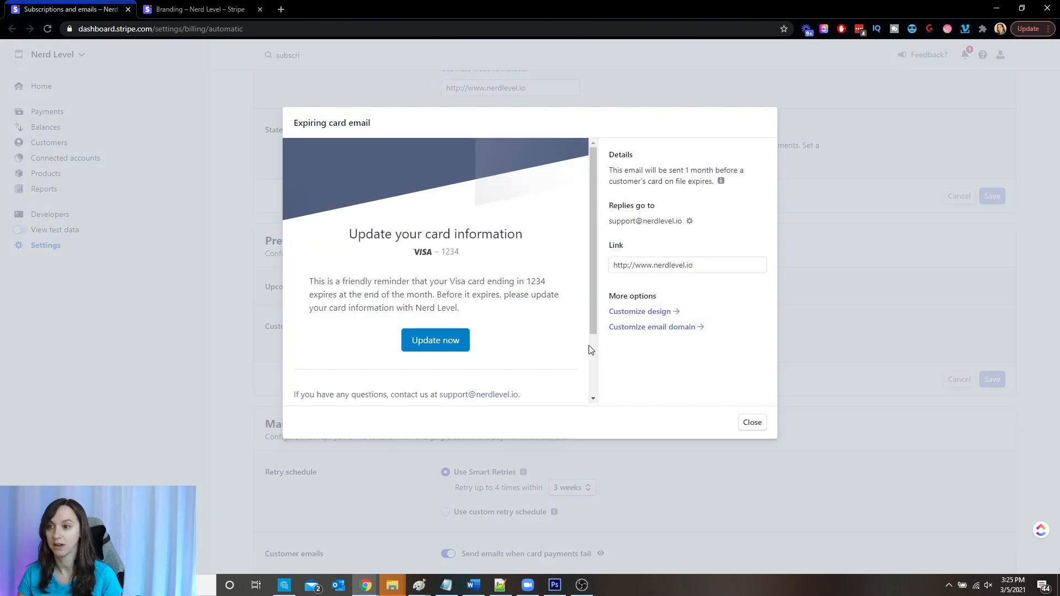
mouse_move(367, 290)
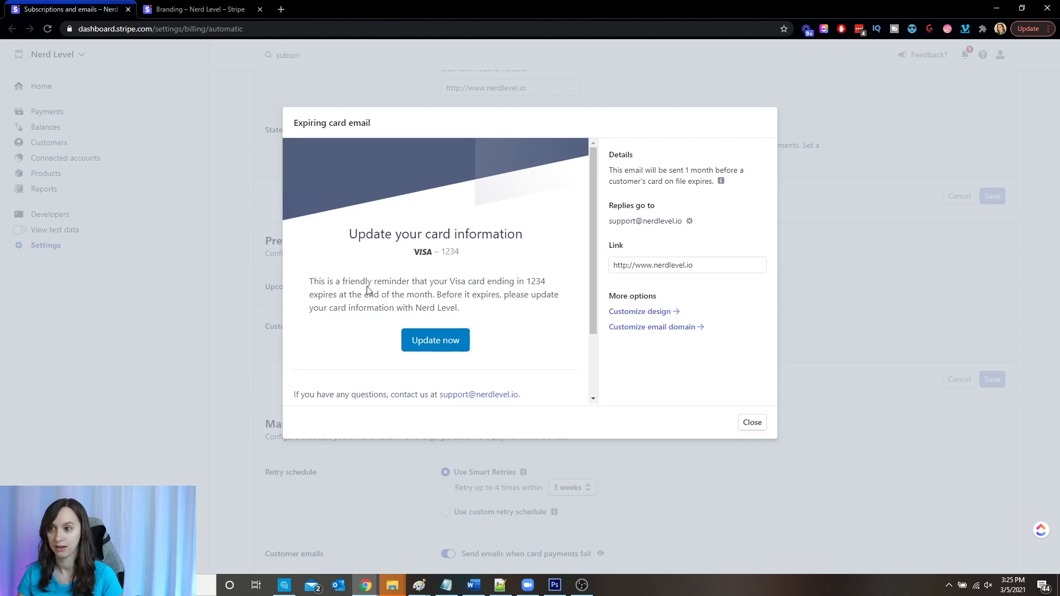
mouse_move(544, 297)
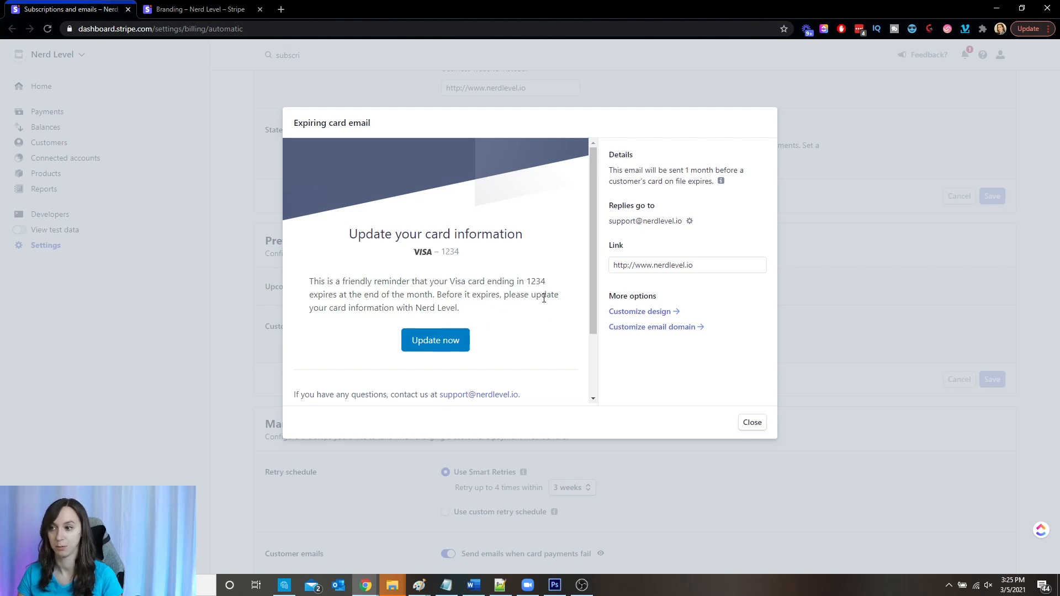
scroll("down", 3)
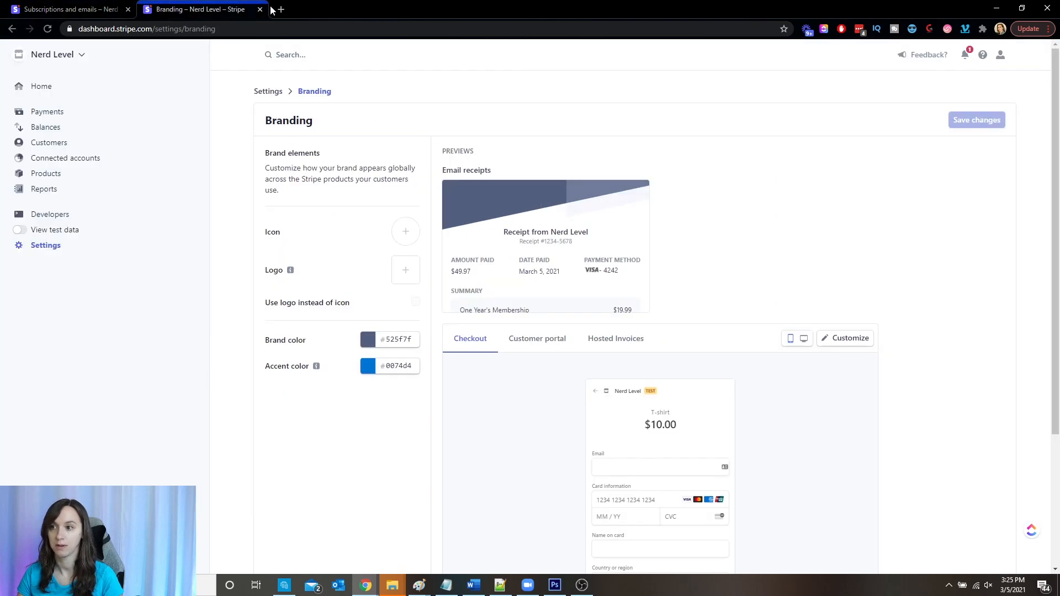
mouse_move(811, 201)
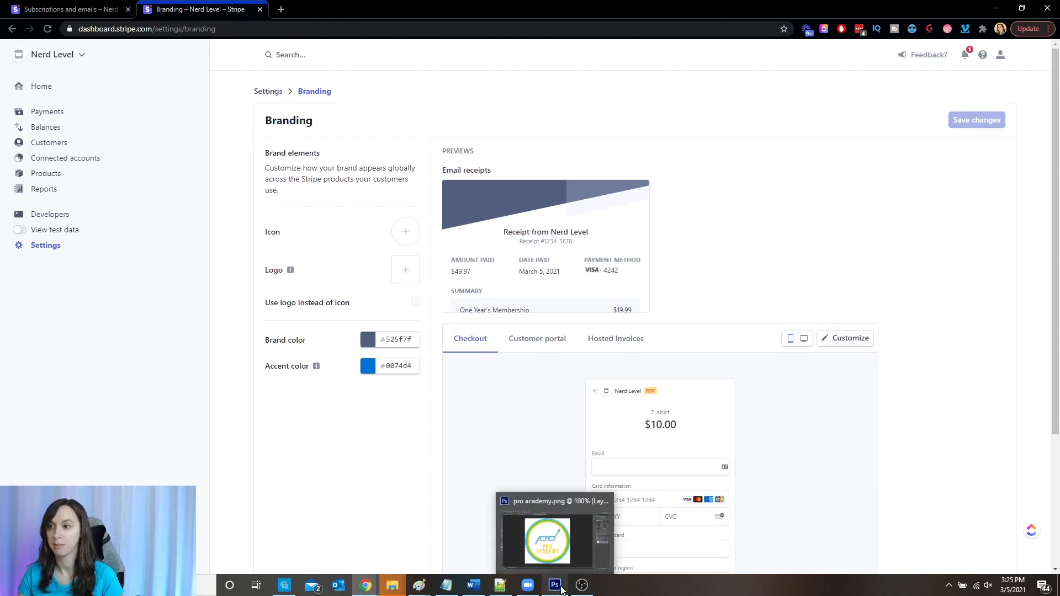
Set the brand colour to light blue #57b0e3 (RGB 87, 176, 227)
left_click(555, 585)
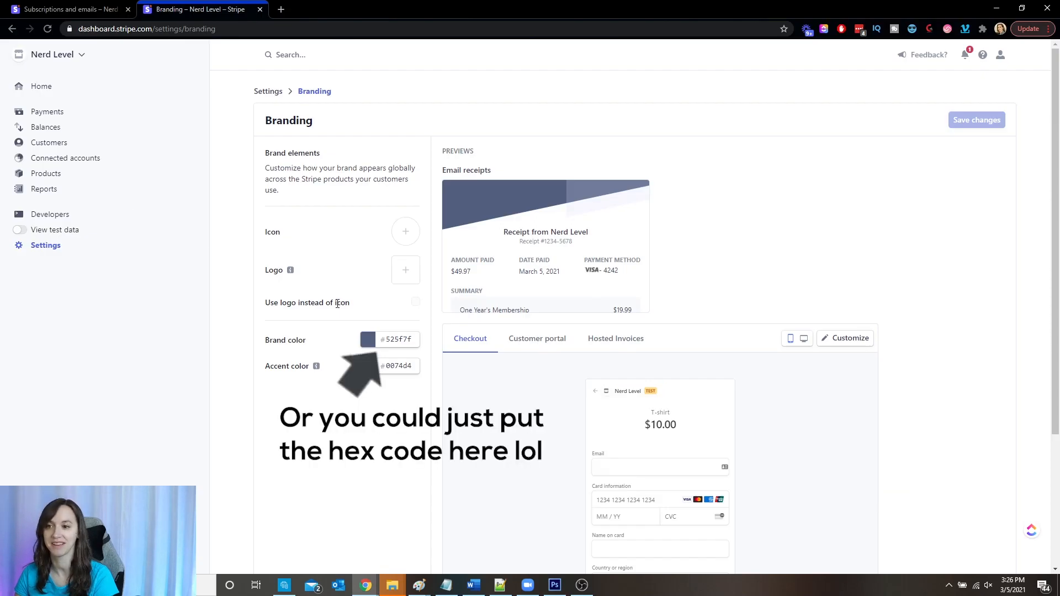
left_click(366, 339)
type("227")
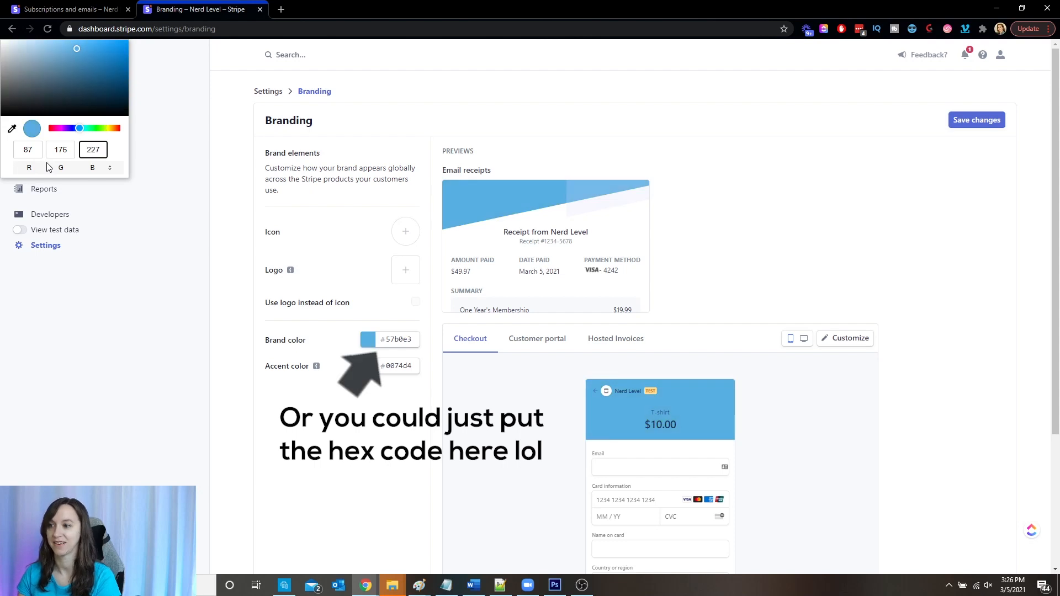
left_click(473, 377)
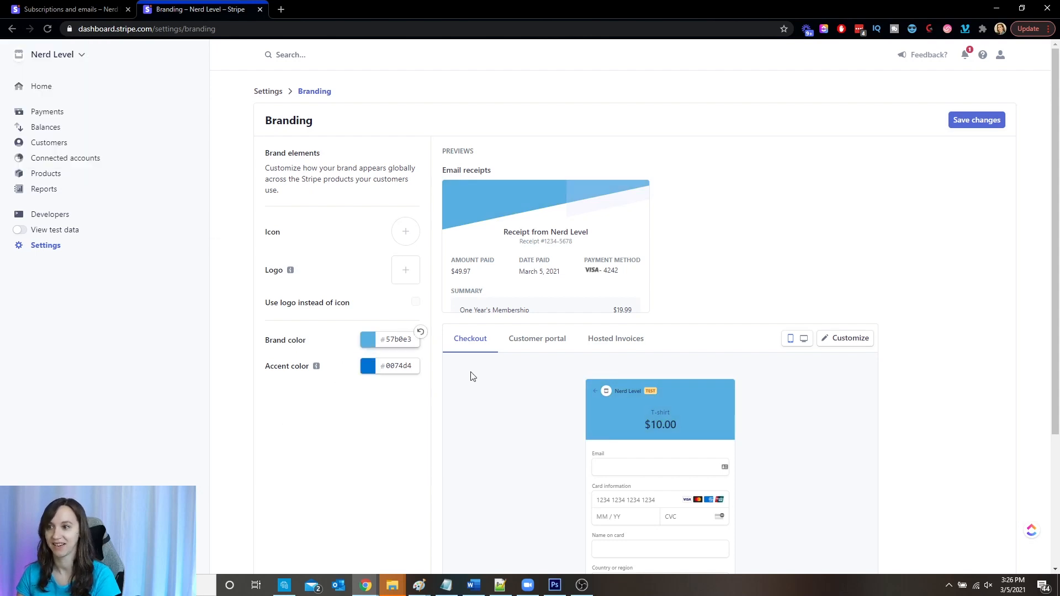
mouse_move(545, 217)
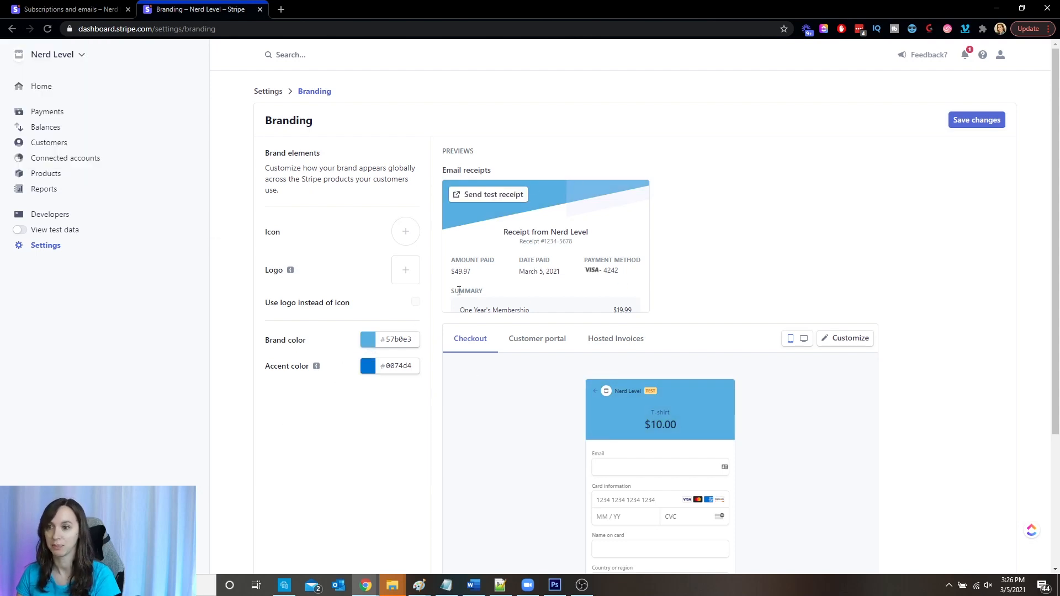
Upload nerdlevel logo.png as the logo, used instead of an icon
left_click(405, 269)
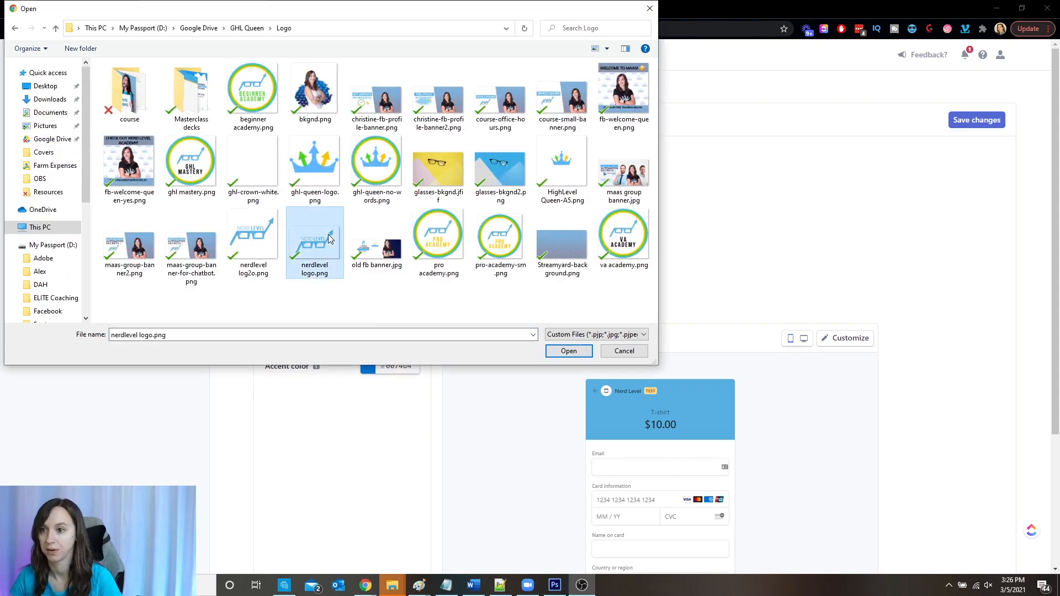
left_click(567, 351)
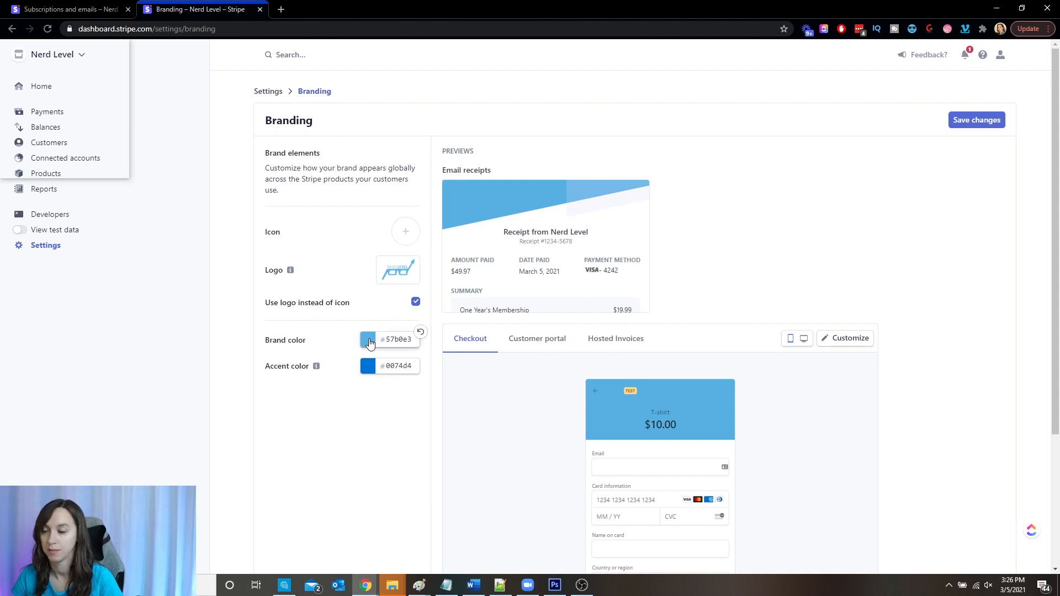
Try dark grey and muted blue-grey brand colour shades, ending on #769cb2
left_click(368, 339)
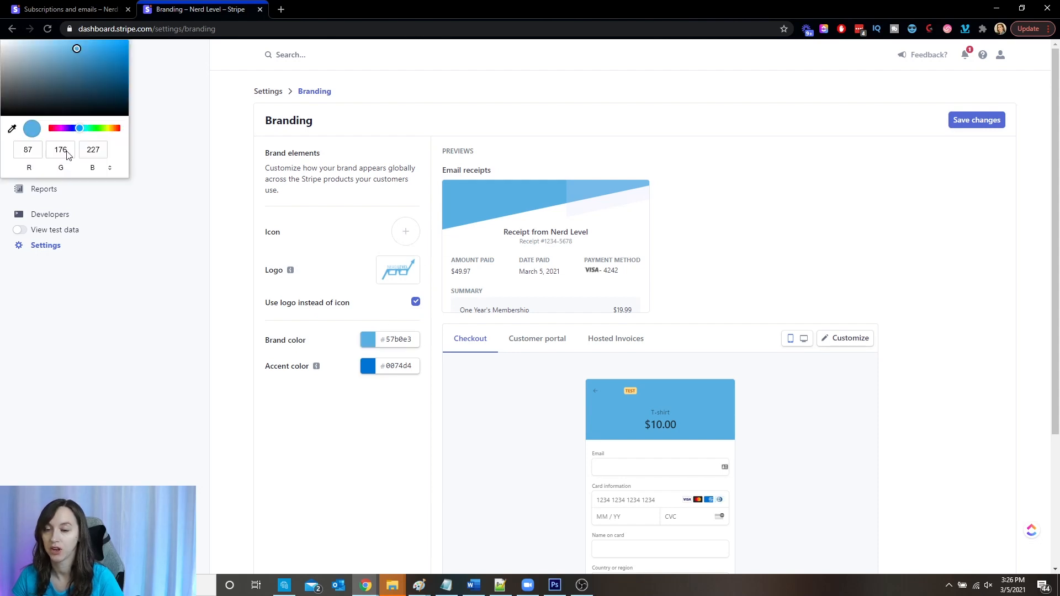
left_click_drag(76, 48, 32, 53)
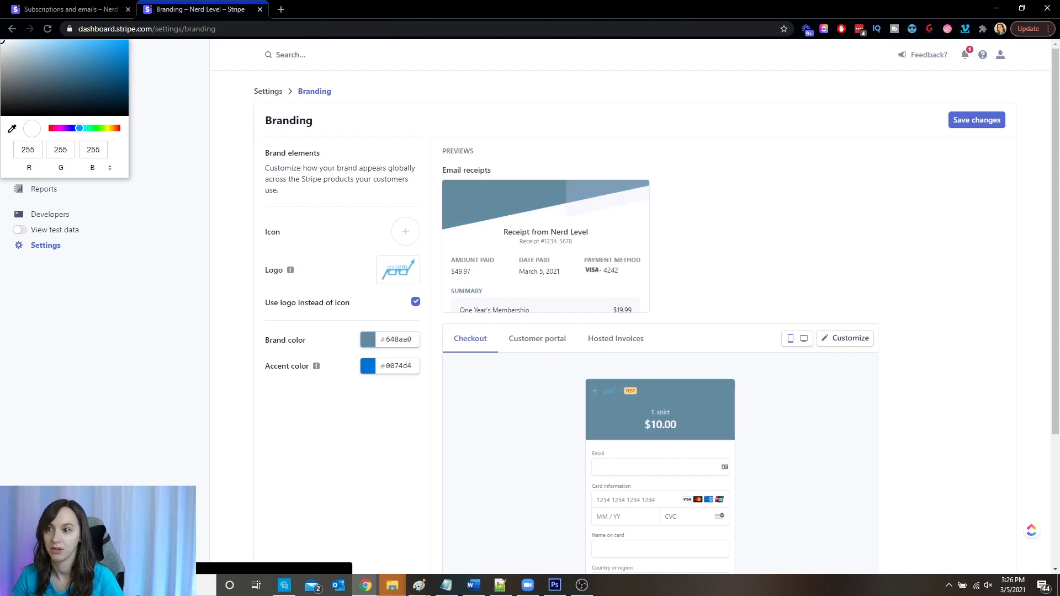
left_click(18, 92)
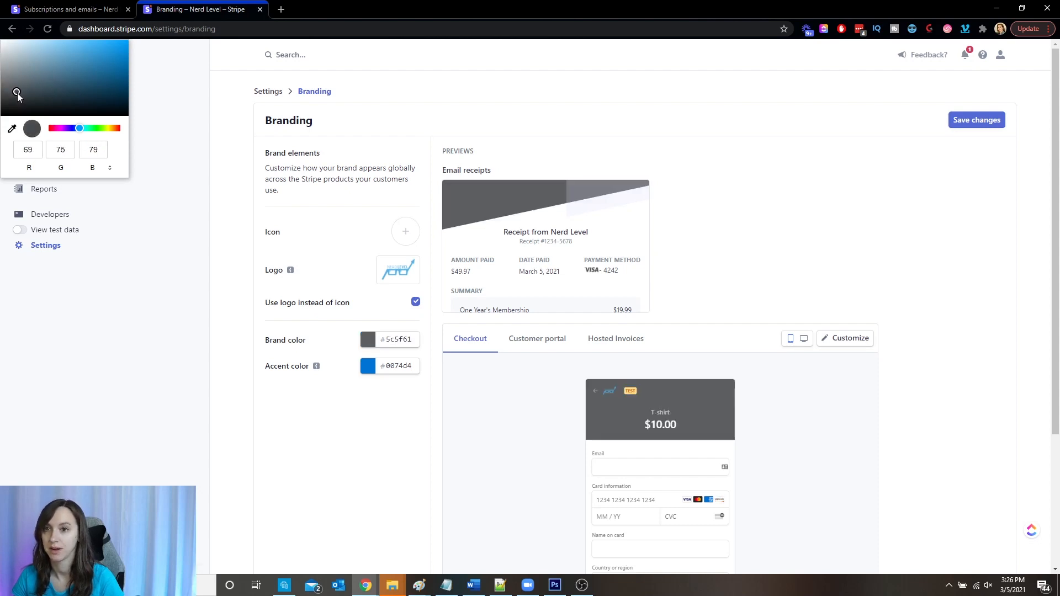
left_click(44, 64)
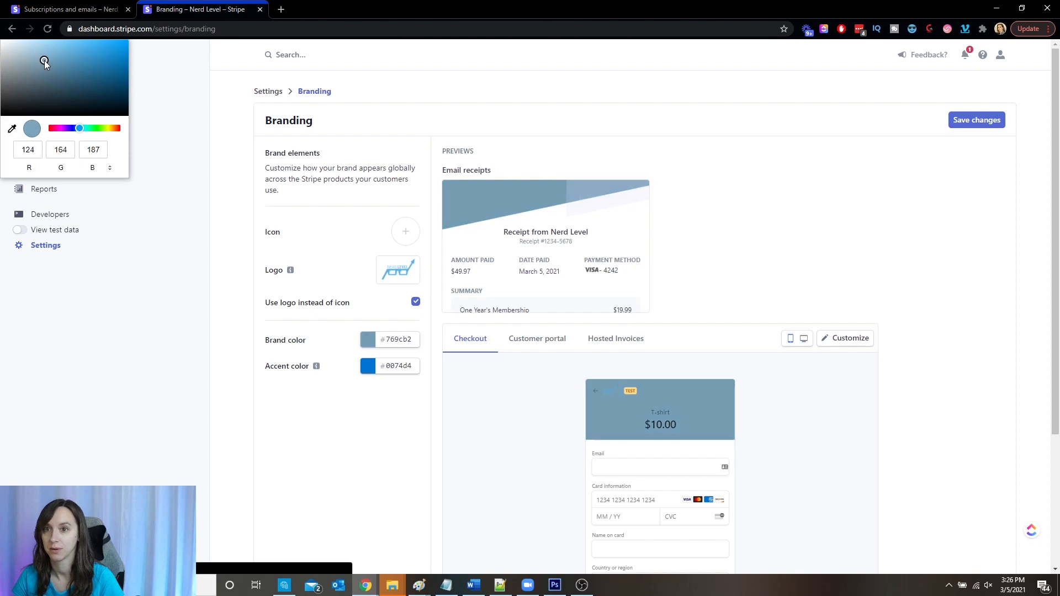
left_click(25, 51)
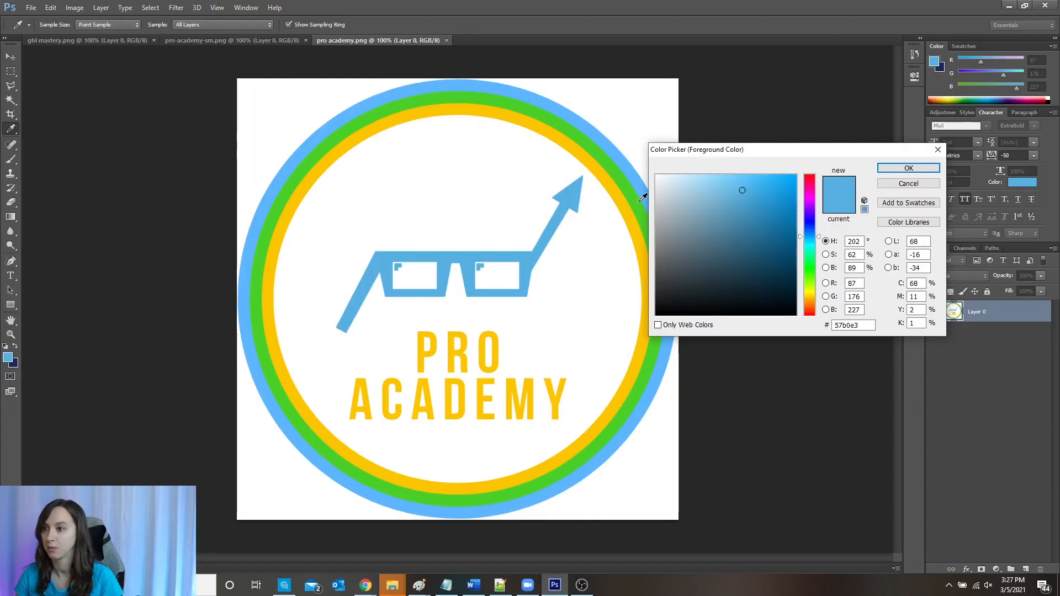
Sample the logo's blue #57b0e3 in Photoshop's colour picker and return to Stripe
left_click(809, 186)
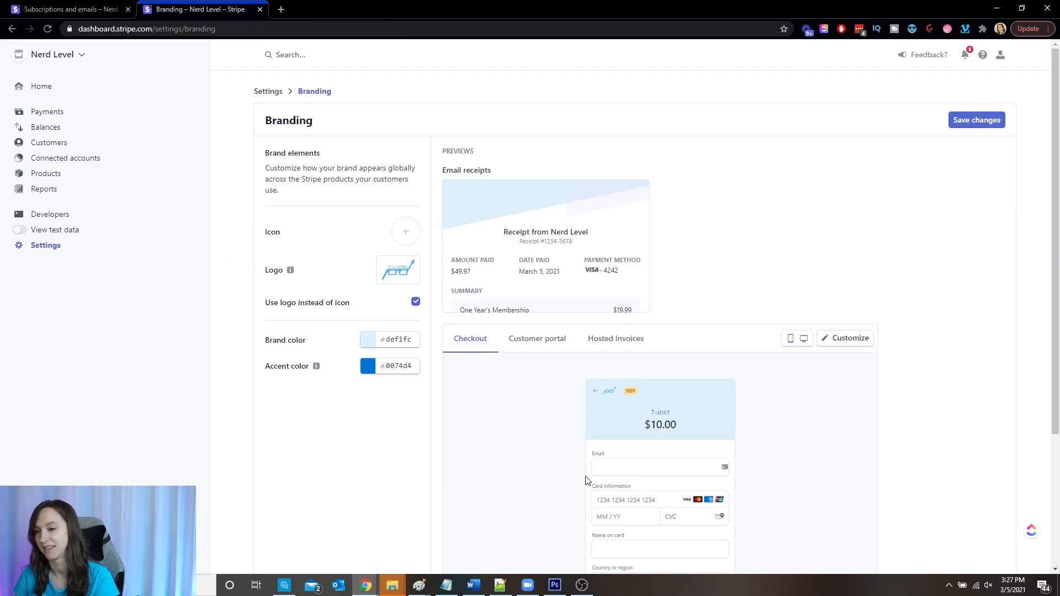
With brand colour #def1fc, recheck the expiring-card email preview on the Subscriptions and emails page
scroll("down", 3)
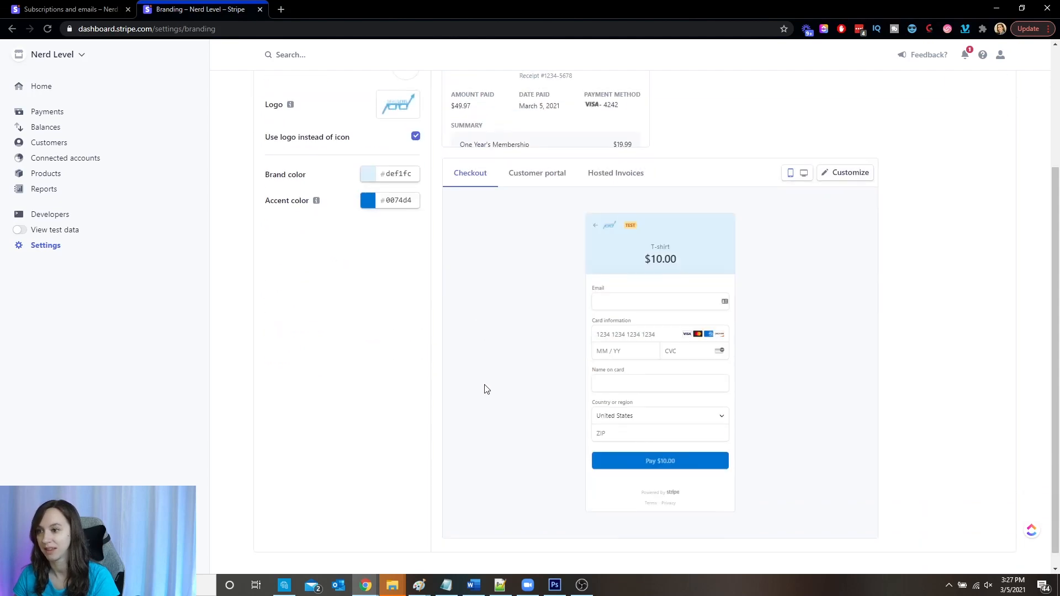
mouse_move(622, 407)
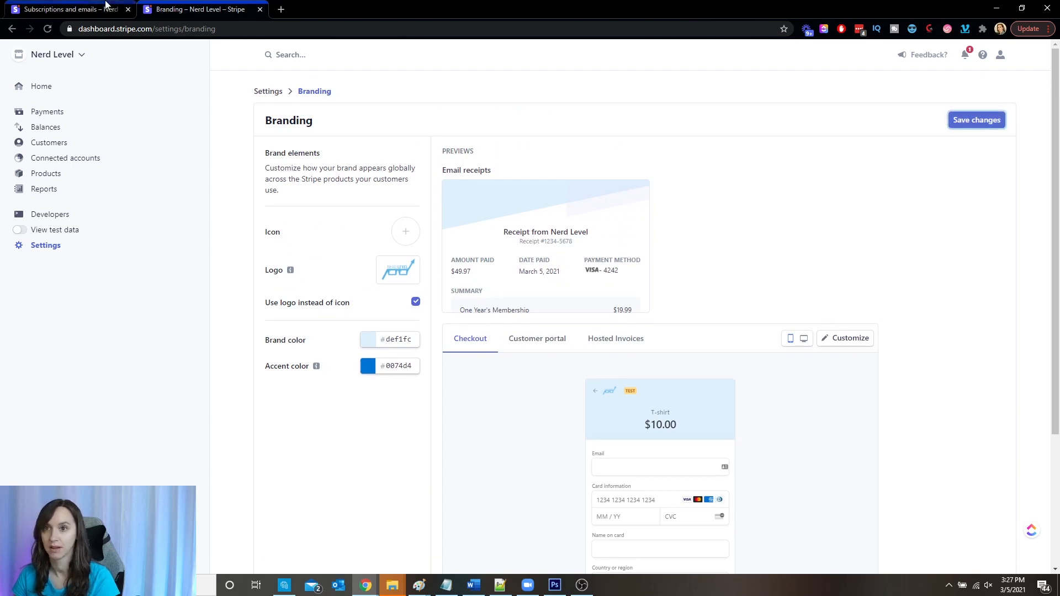
left_click(64, 9)
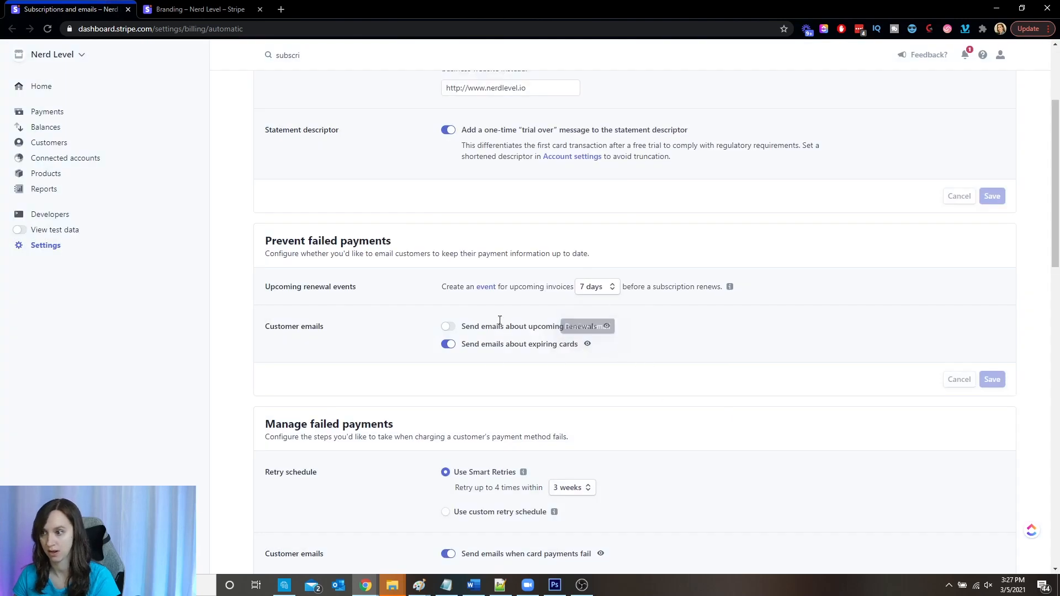
left_click(586, 343)
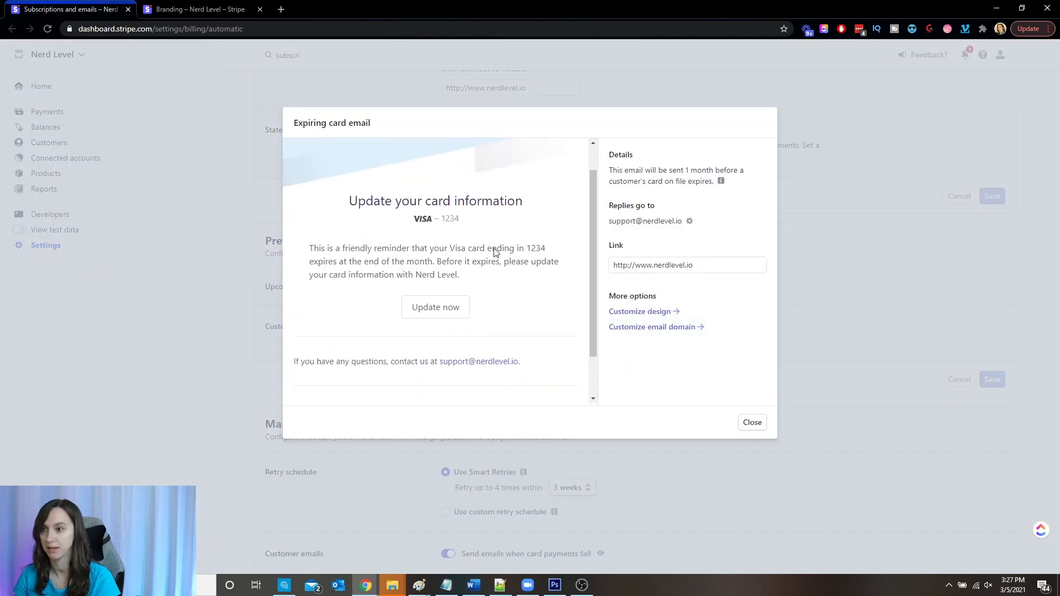
left_click(751, 421)
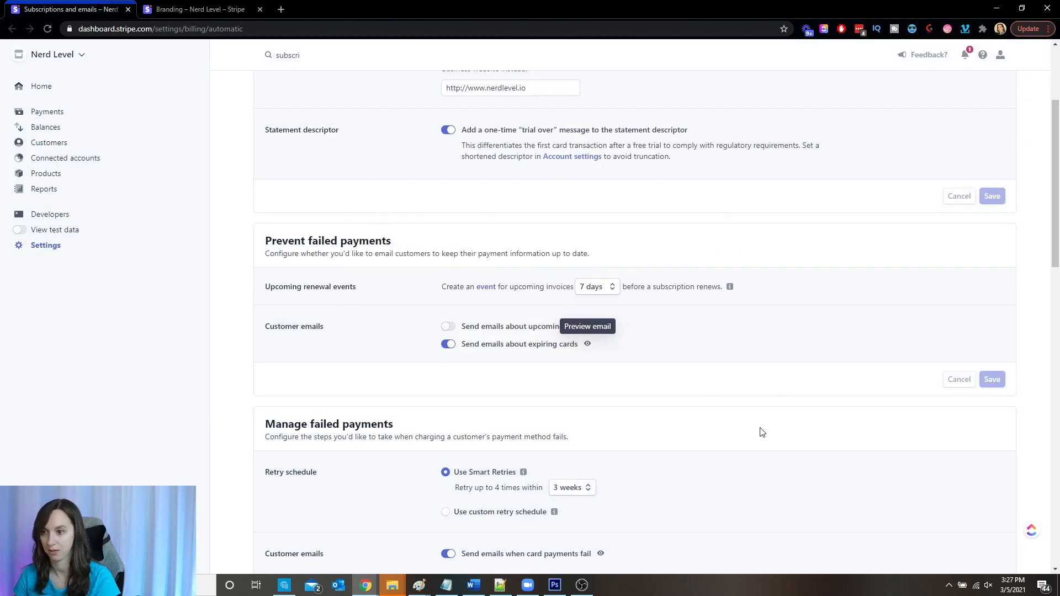
scroll("down", 3)
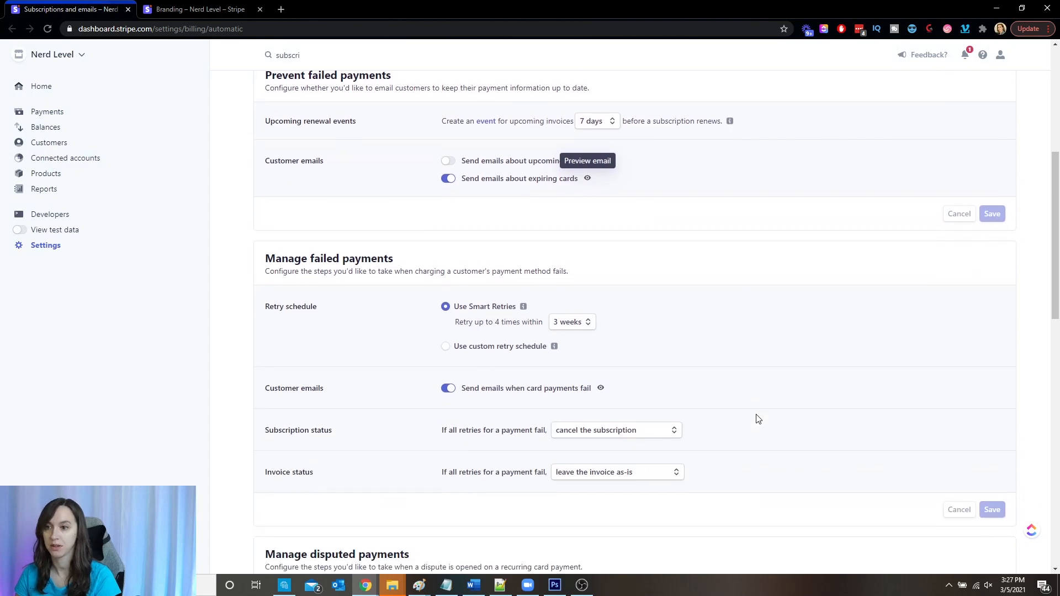
mouse_move(763, 417)
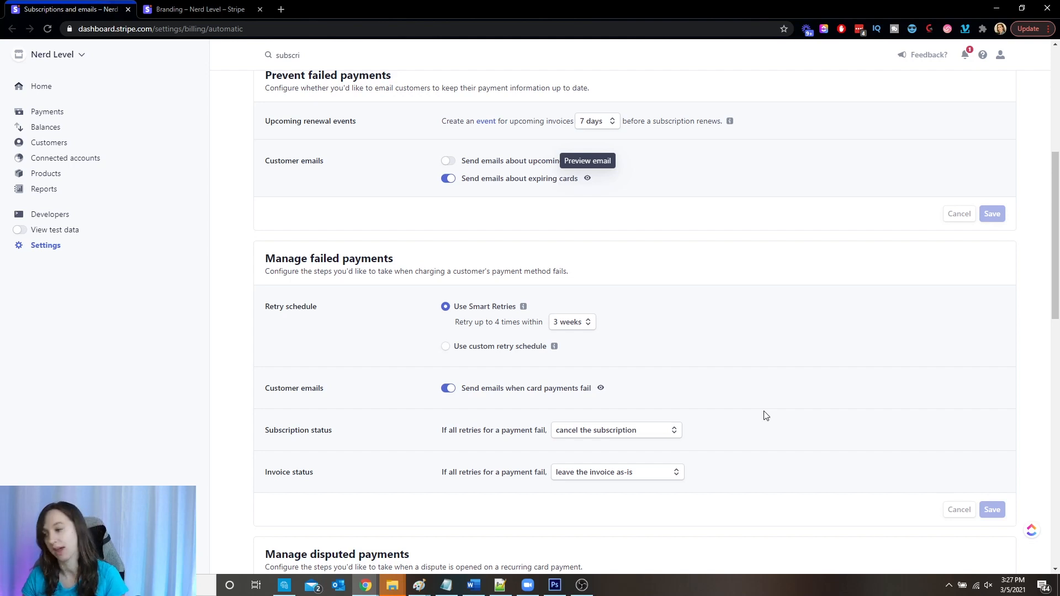
mouse_move(690, 322)
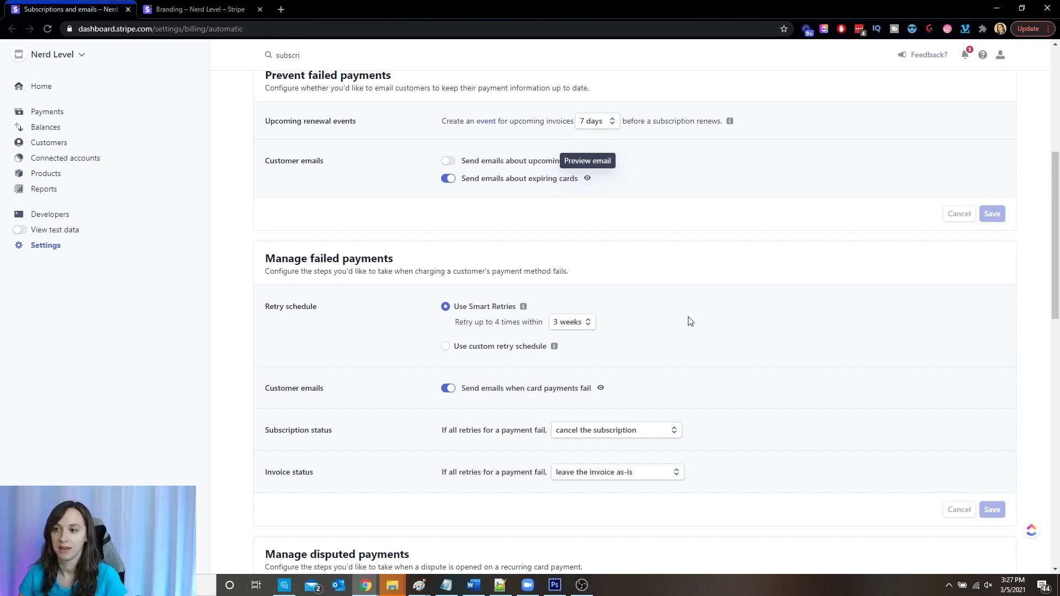
scroll("down", 3)
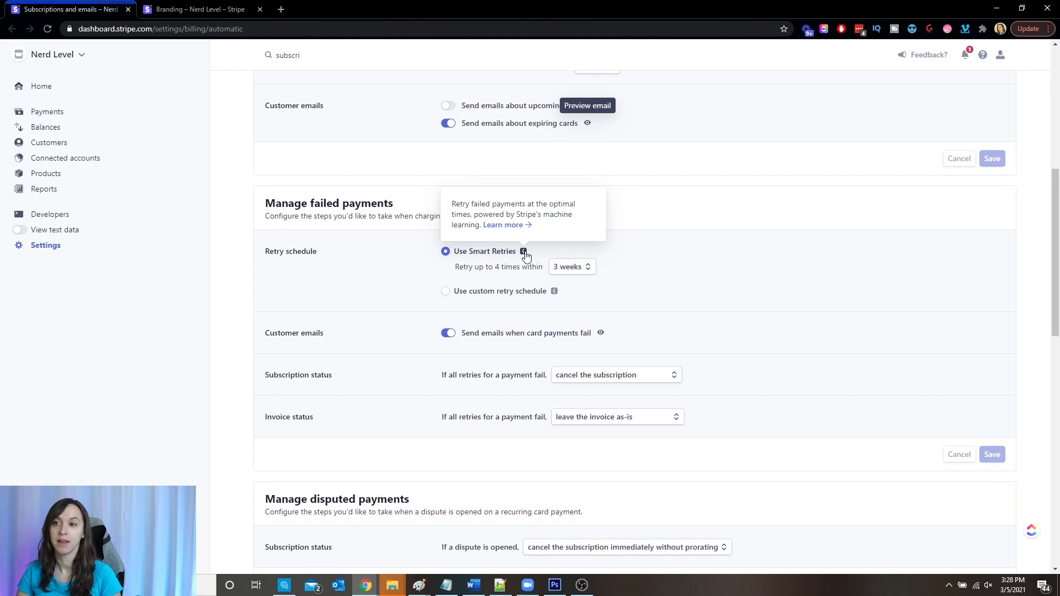
mouse_move(498, 276)
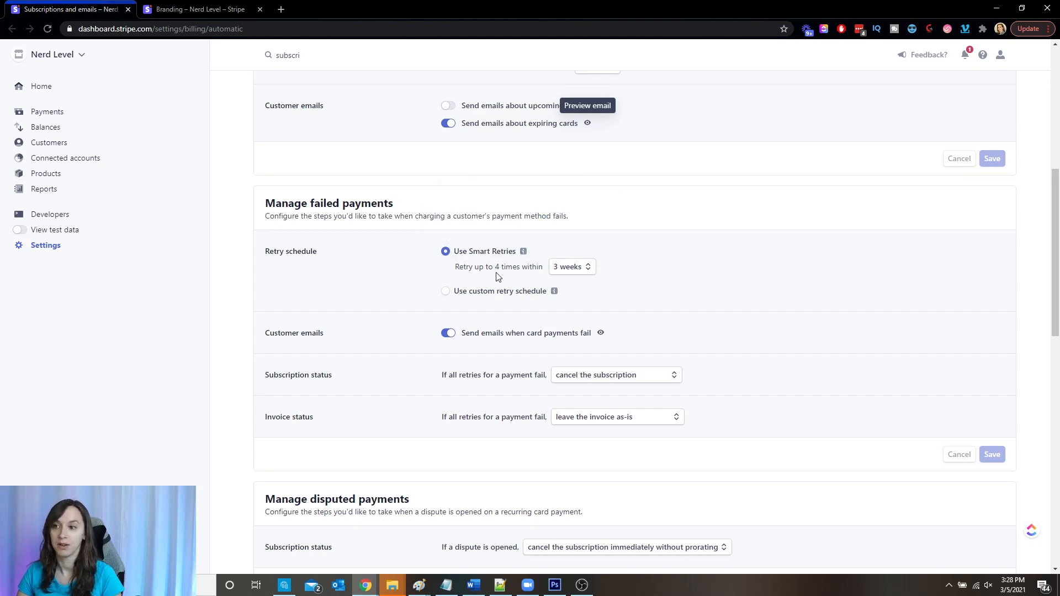
left_click(571, 266)
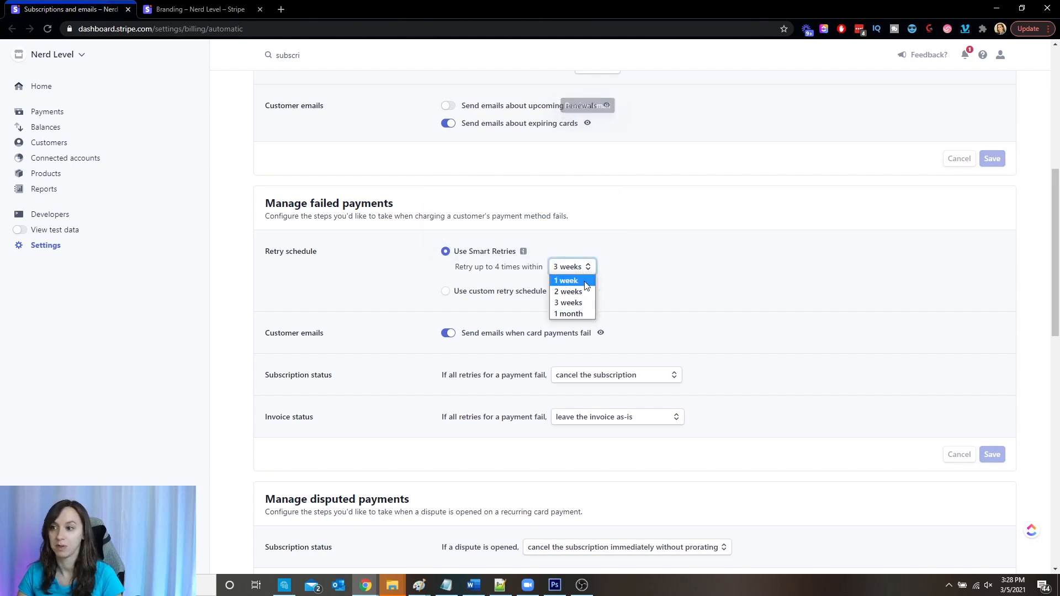
mouse_move(567, 303)
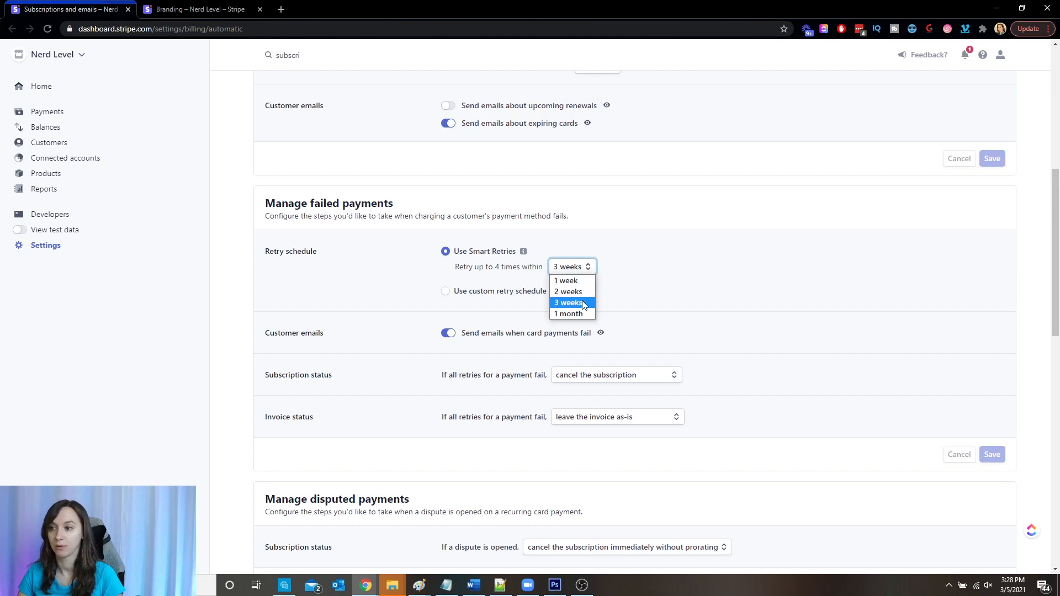
left_click(568, 303)
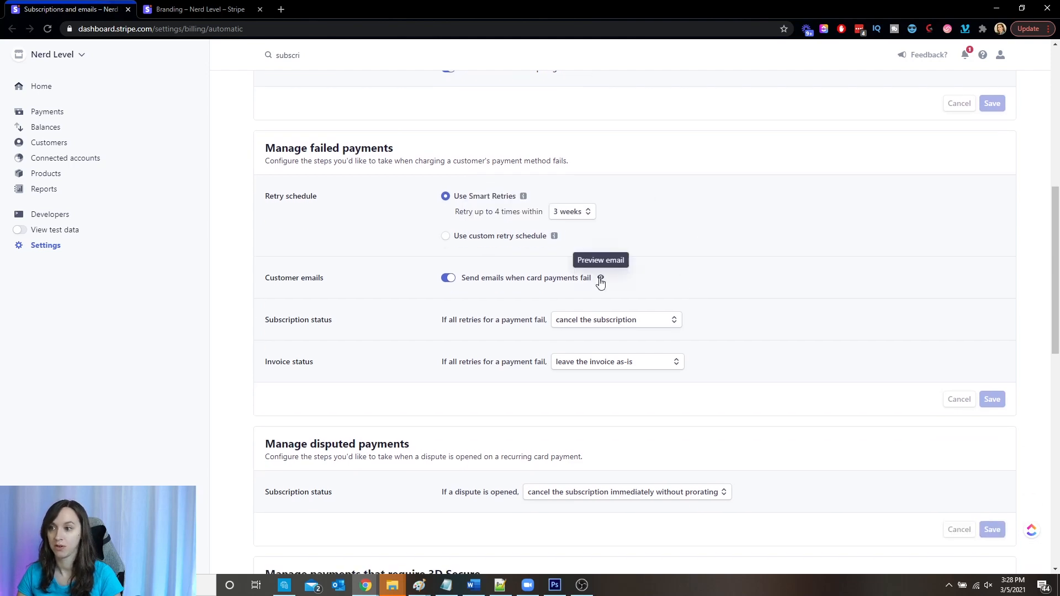
left_click(600, 278)
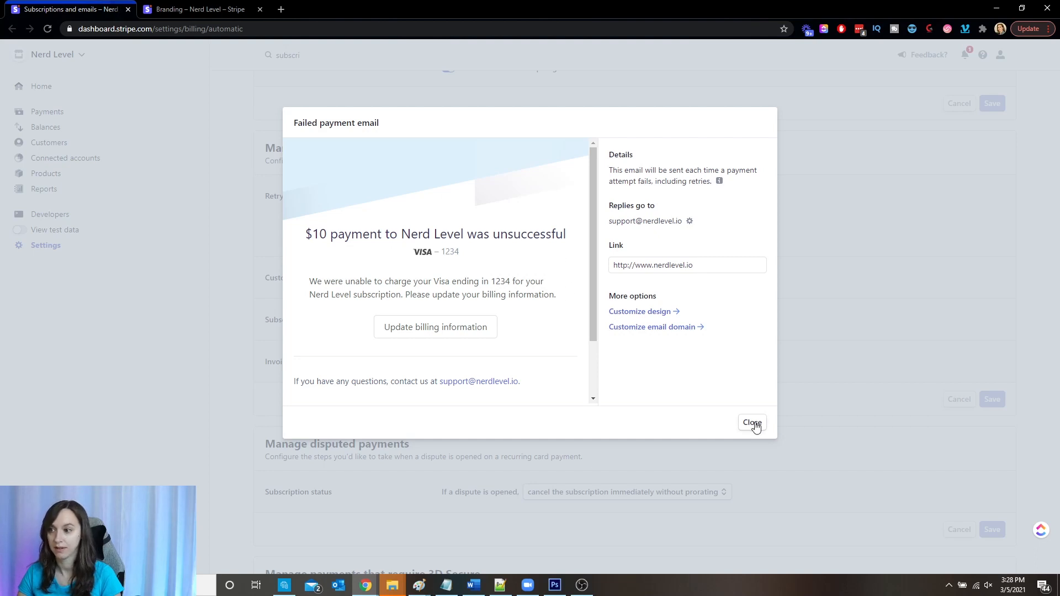
left_click(751, 423)
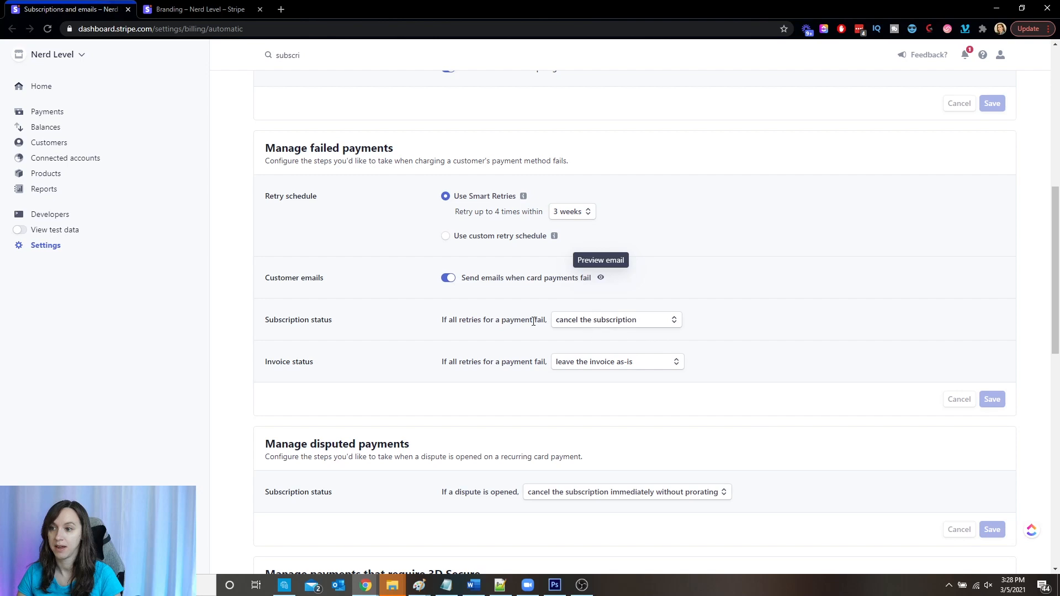
left_click(614, 319)
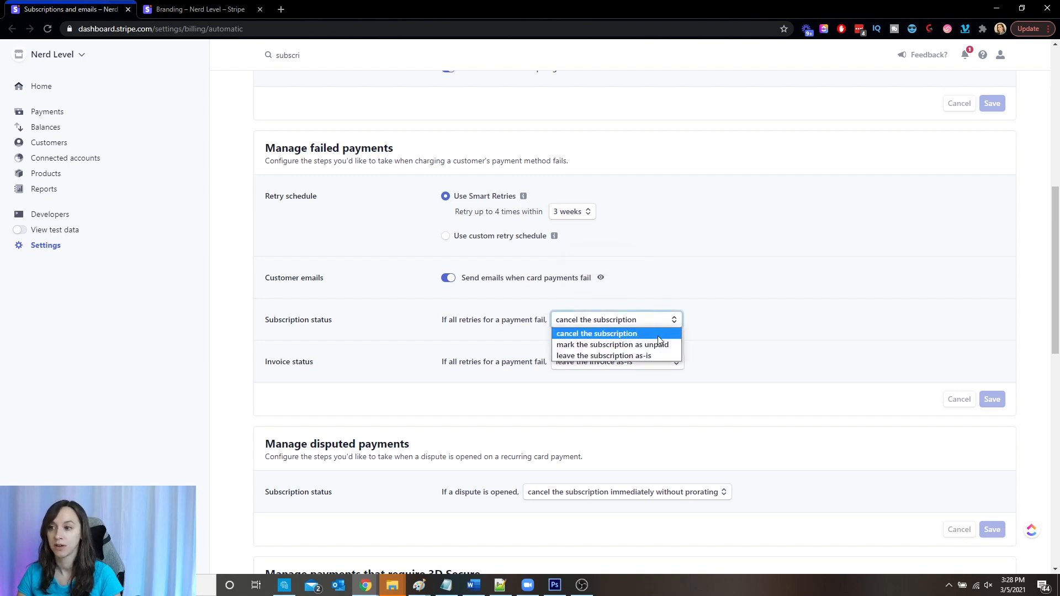
mouse_move(603, 355)
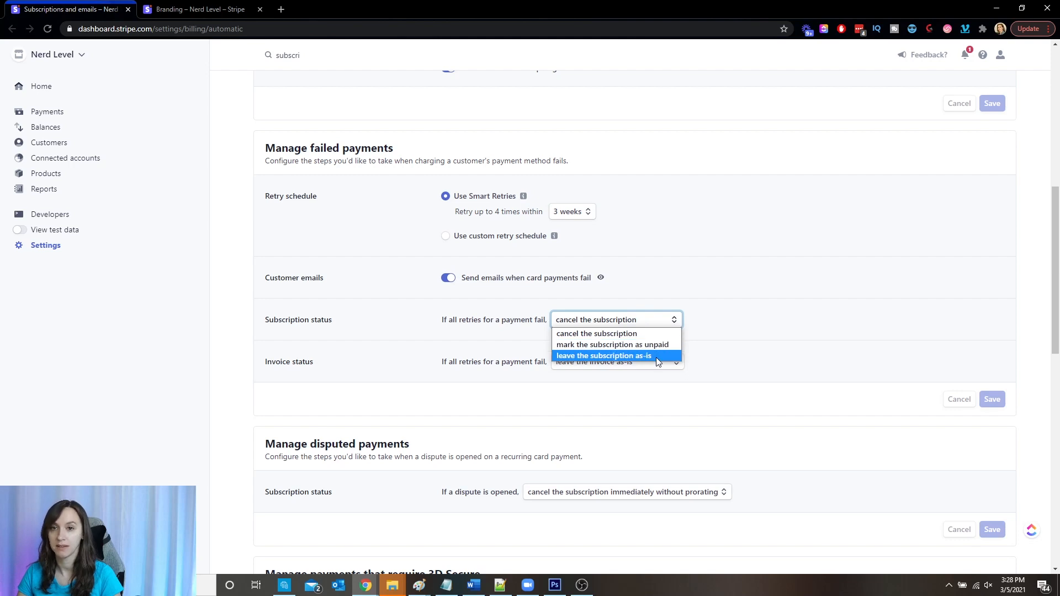
mouse_move(596, 334)
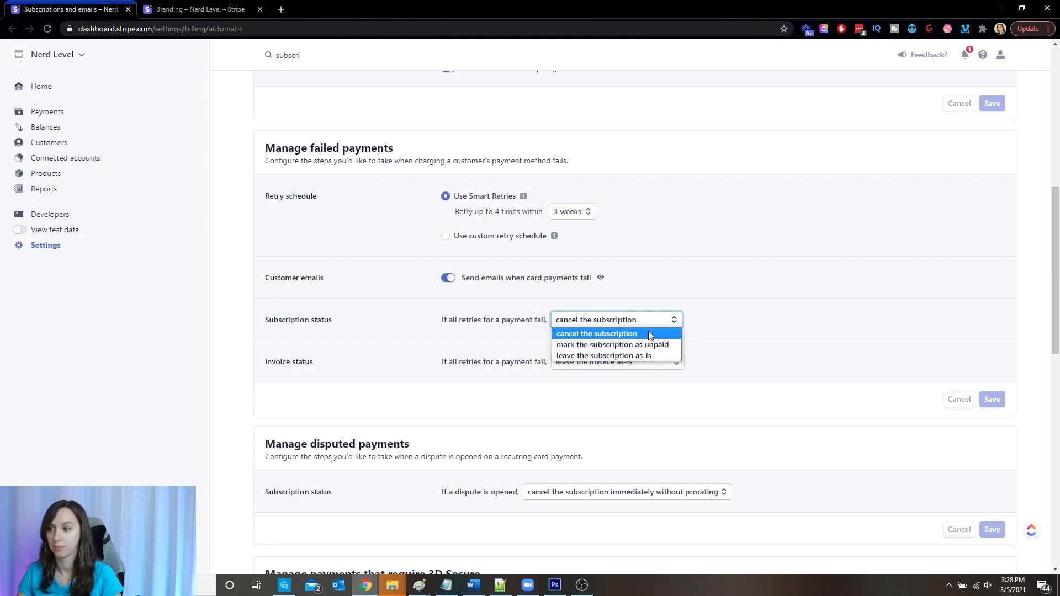
left_click(596, 334)
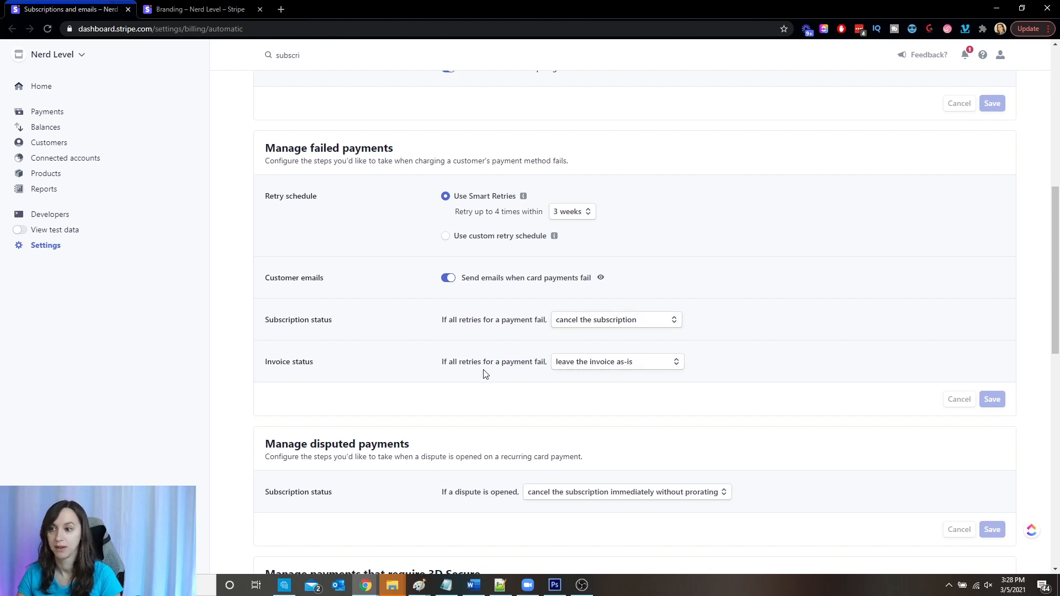
left_click(615, 361)
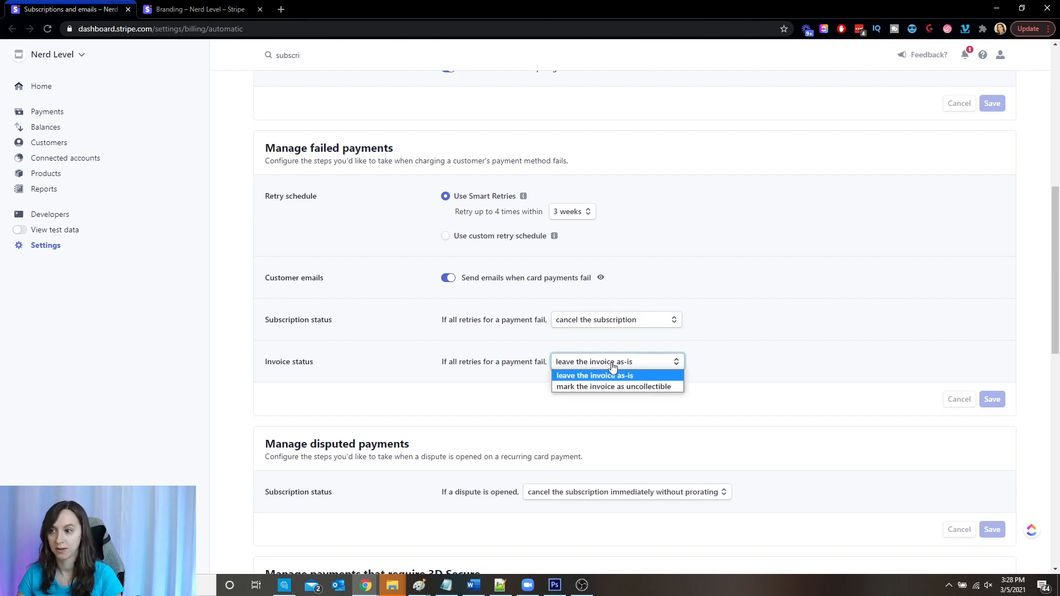
left_click(595, 375)
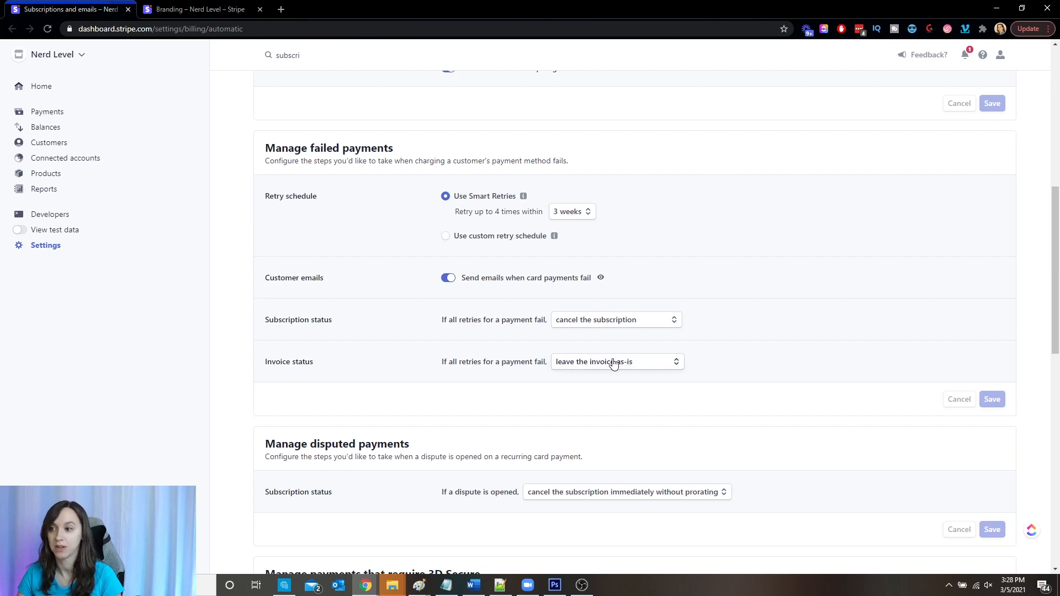
left_click(616, 361)
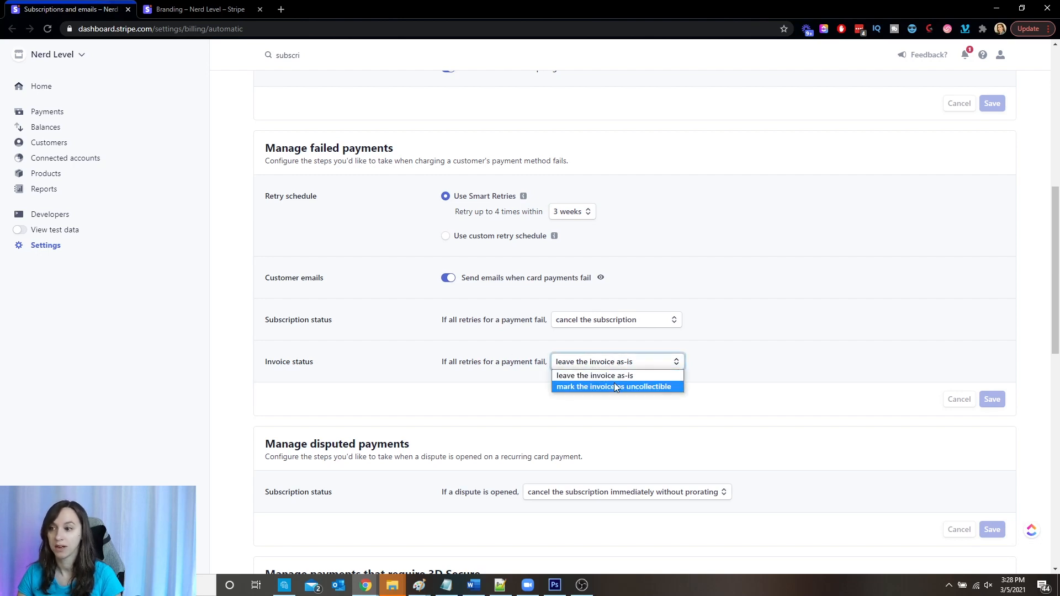
left_click(594, 375)
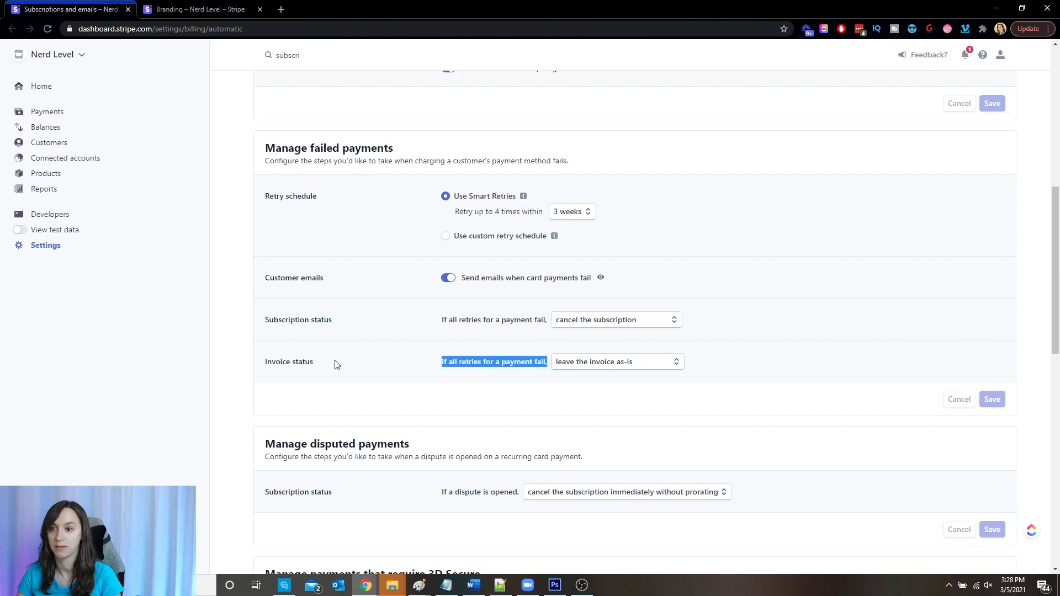
scroll("down", 3)
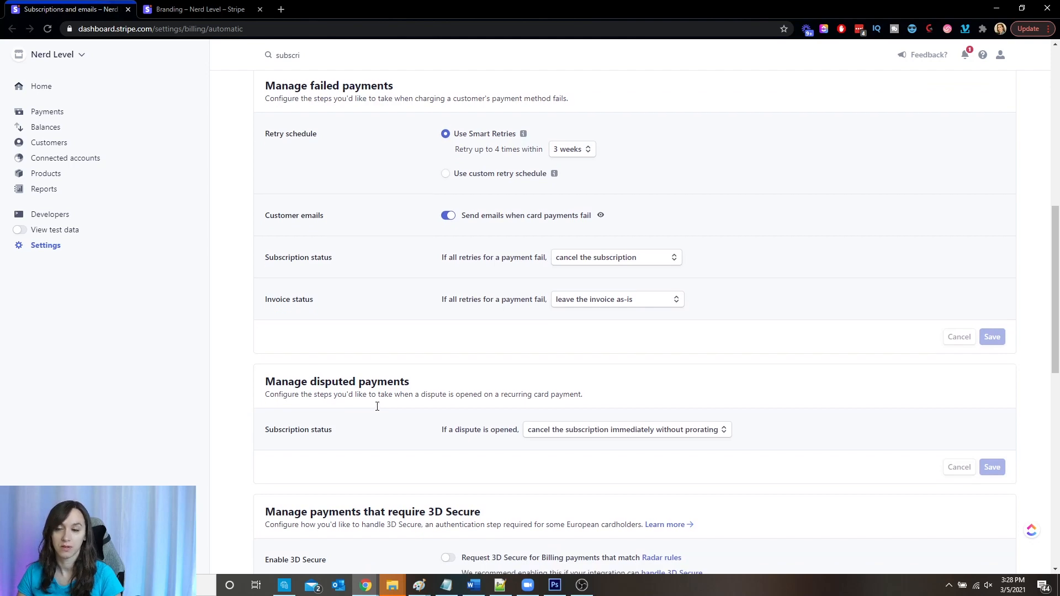
left_click(626, 430)
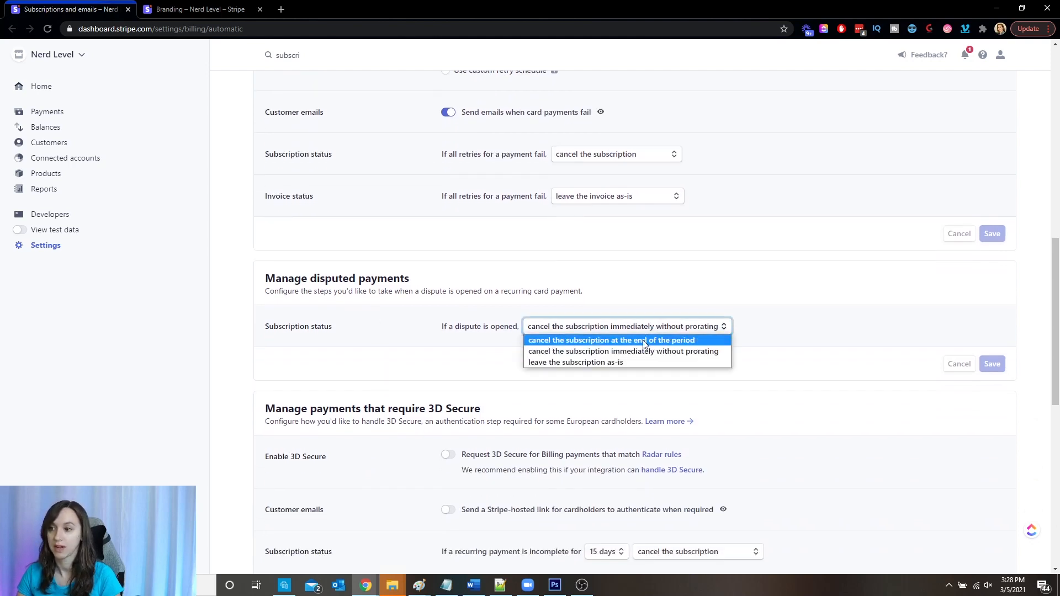
mouse_move(623, 351)
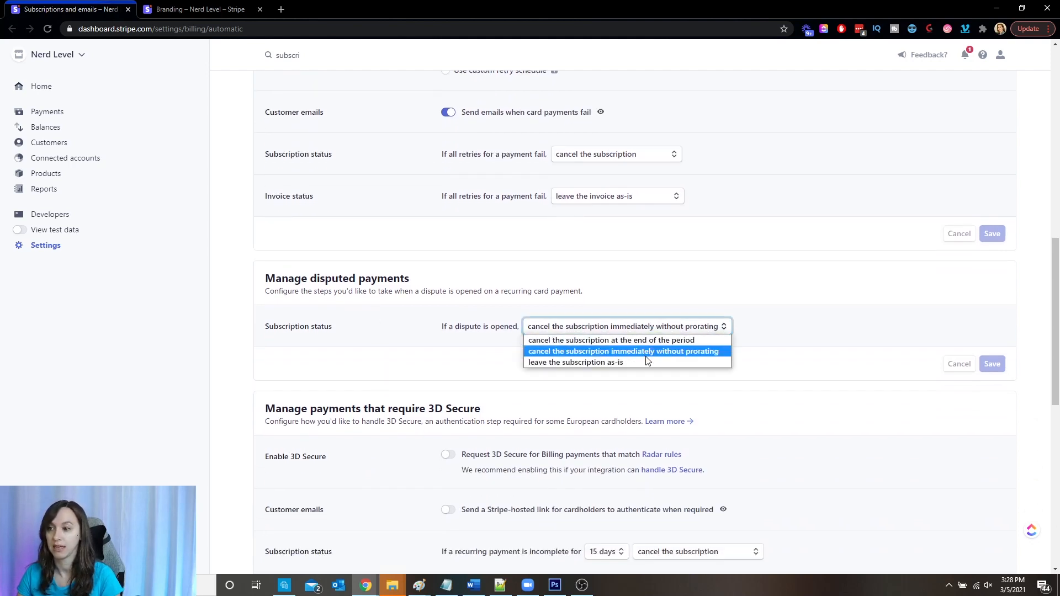
left_click(621, 351)
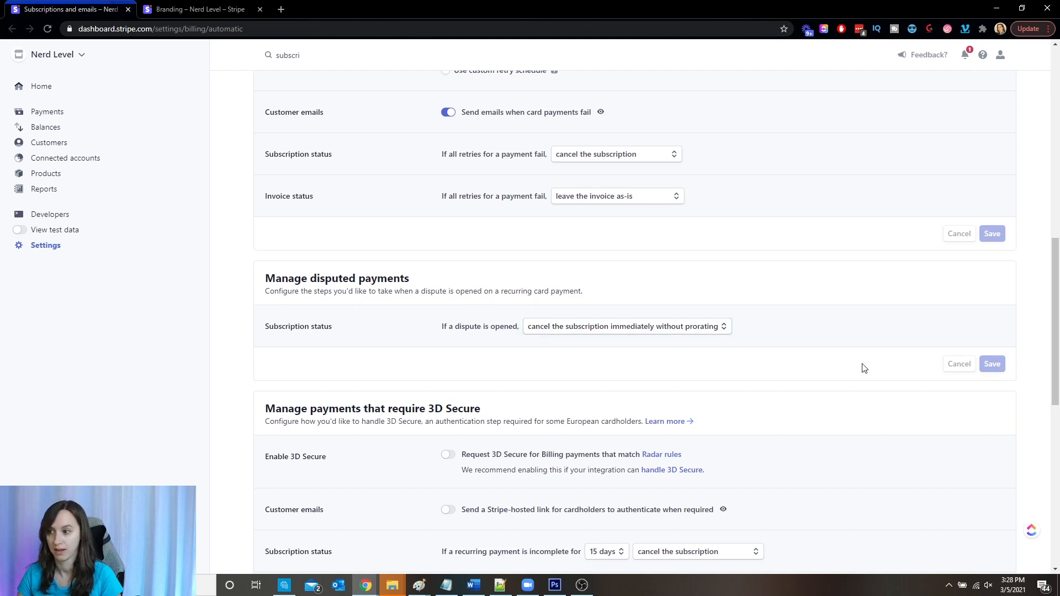
scroll("down", 3)
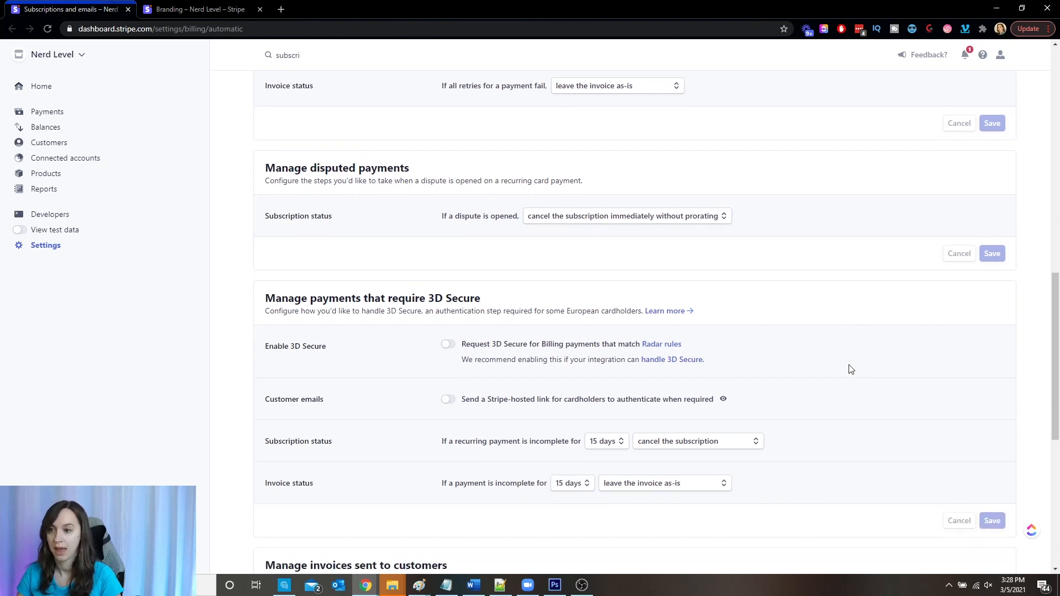
scroll("down", 3)
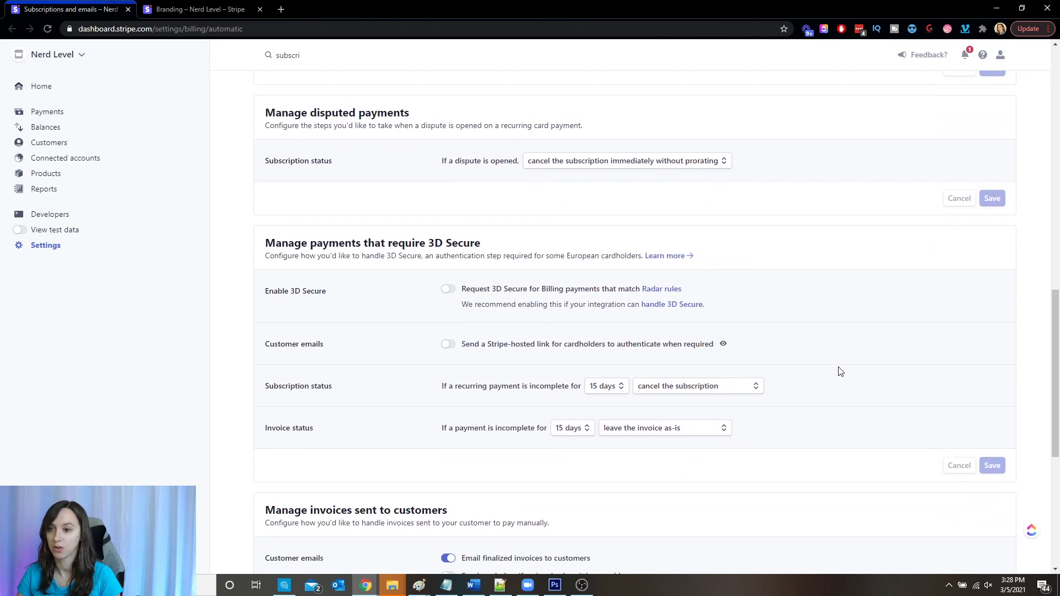
scroll("down", 3)
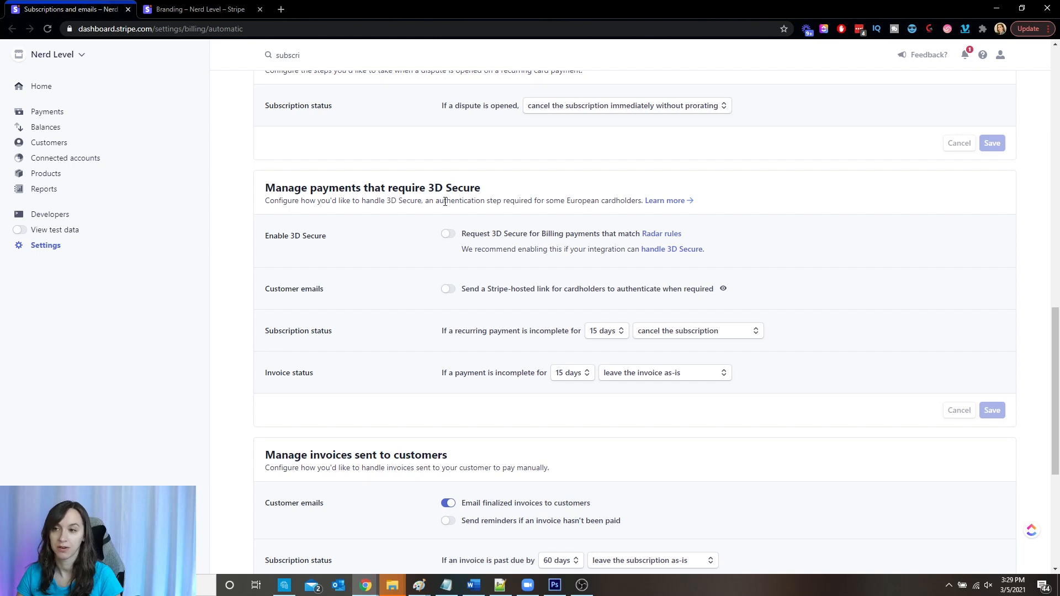
mouse_move(948, 317)
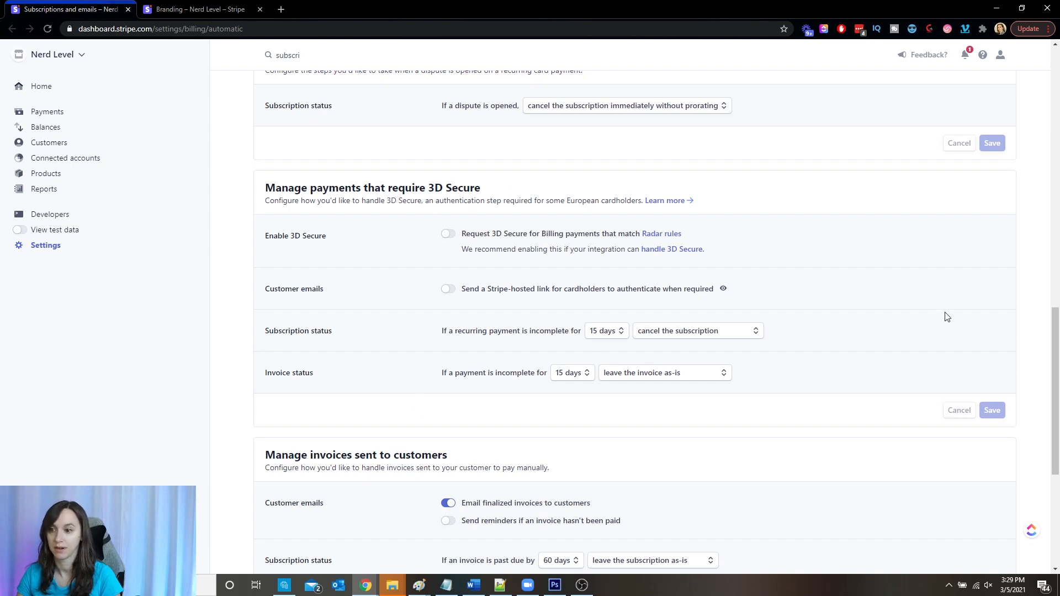
scroll("down", 3)
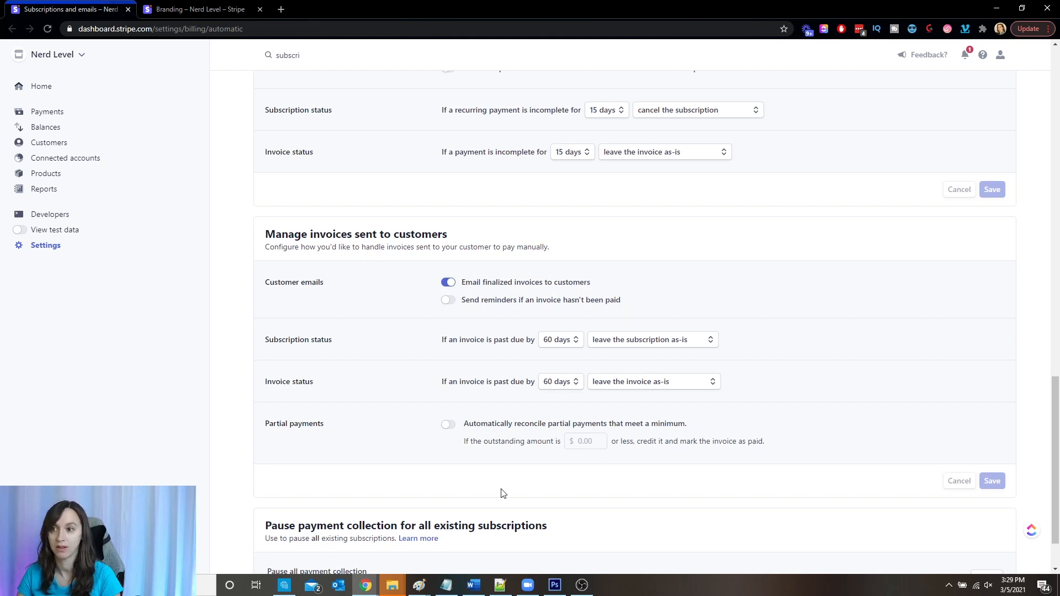
mouse_move(433, 411)
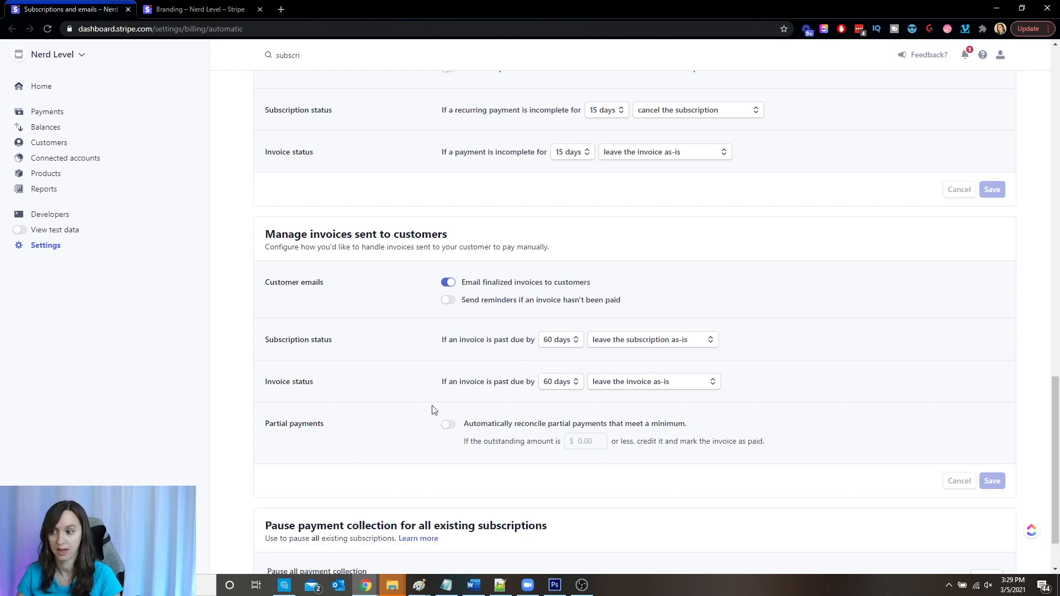
mouse_move(589, 354)
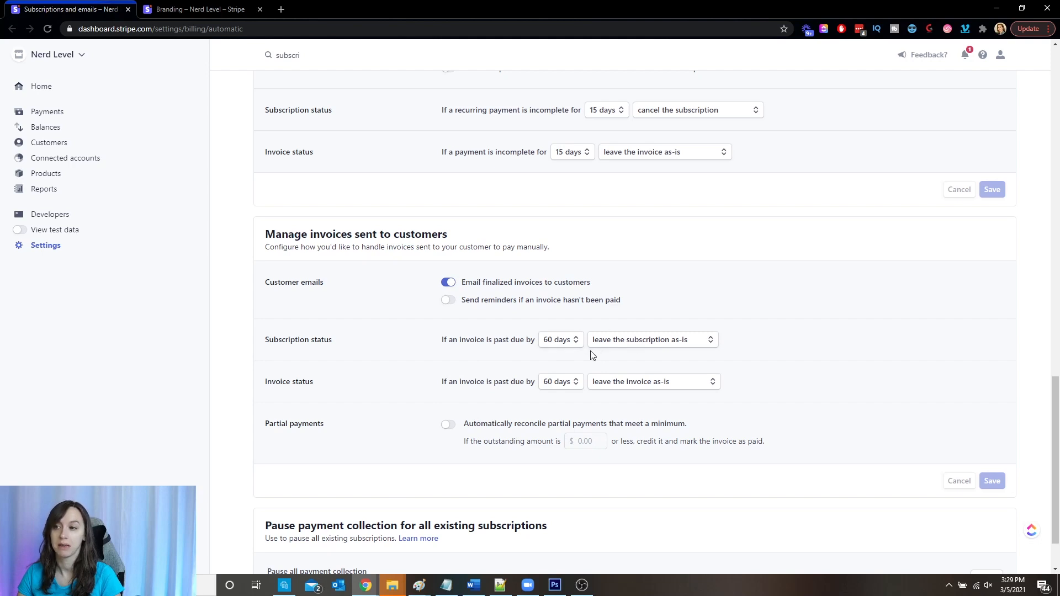
left_click(560, 339)
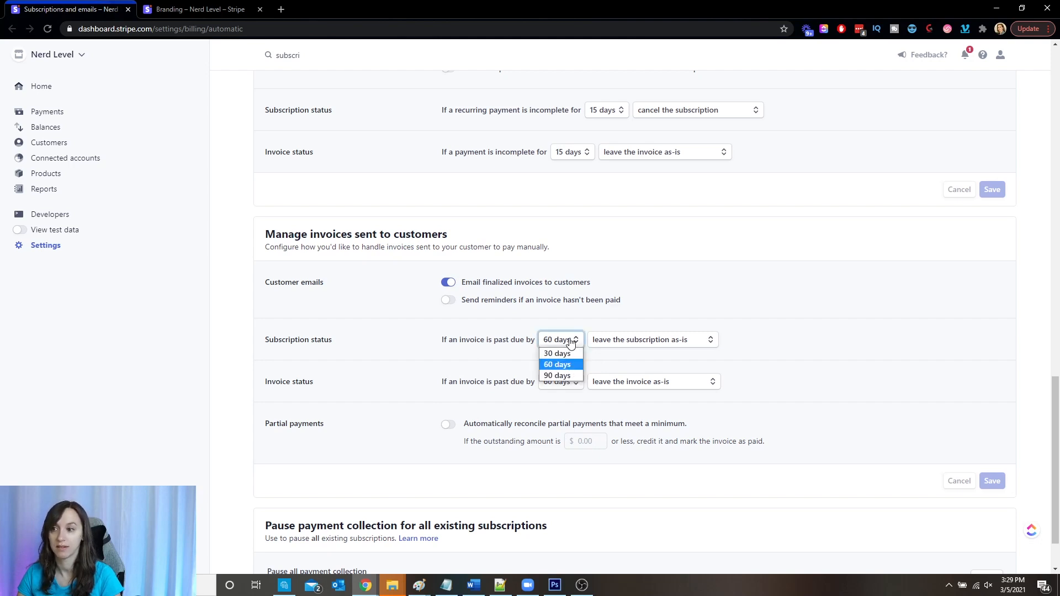
mouse_move(565, 374)
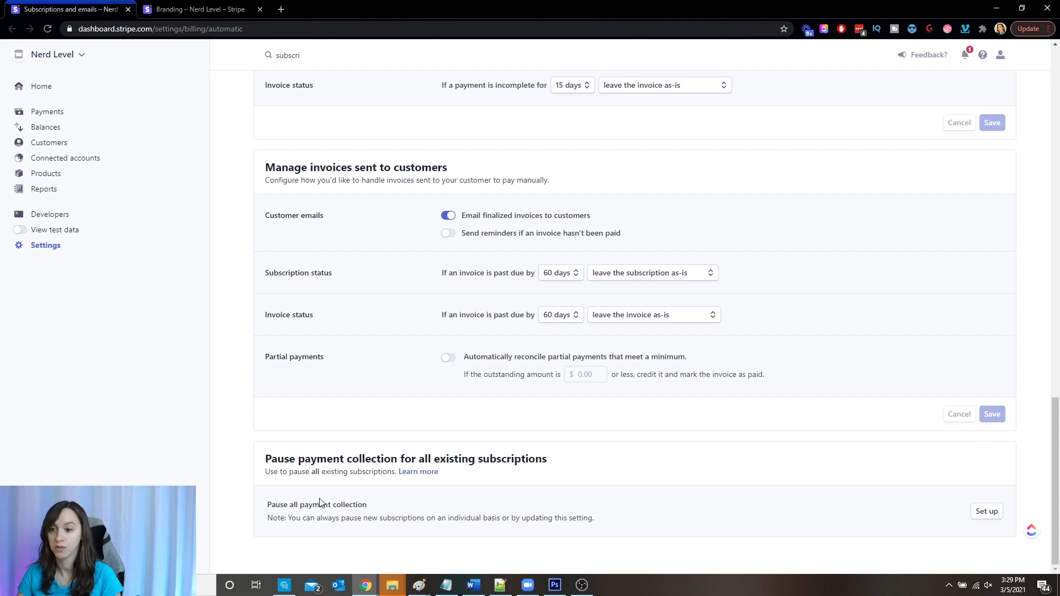
mouse_move(519, 517)
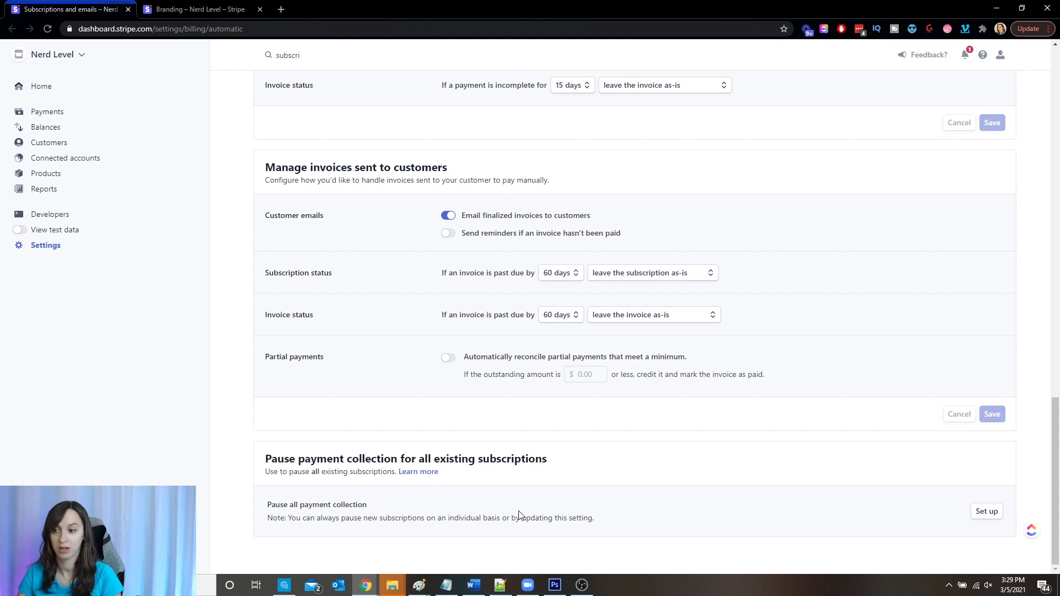
mouse_move(547, 507)
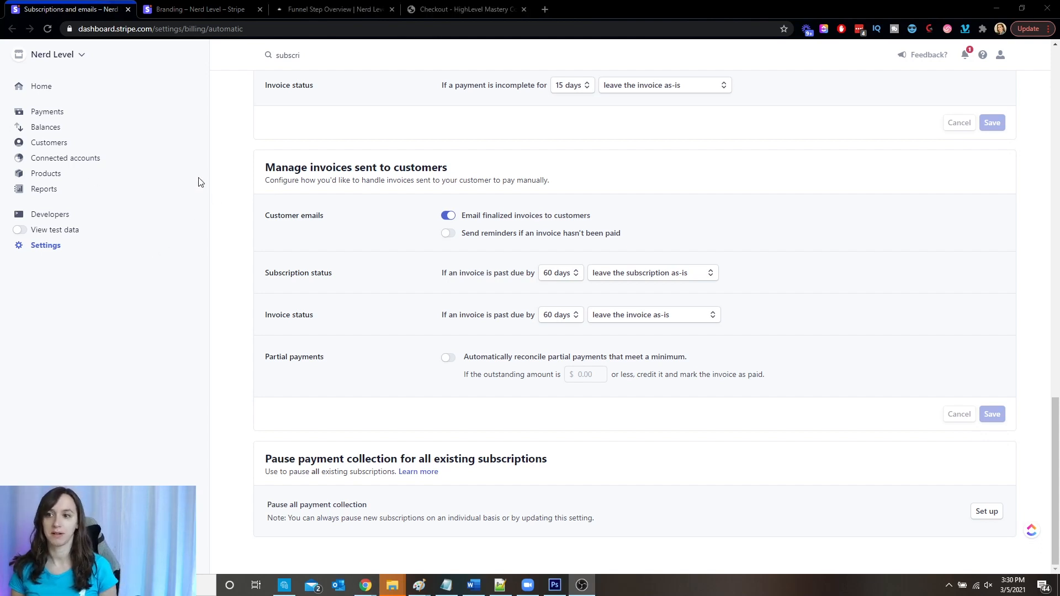
Leave the 3D Secure settings for the HighLevel Mastery Course checkout page
scroll("up", 3)
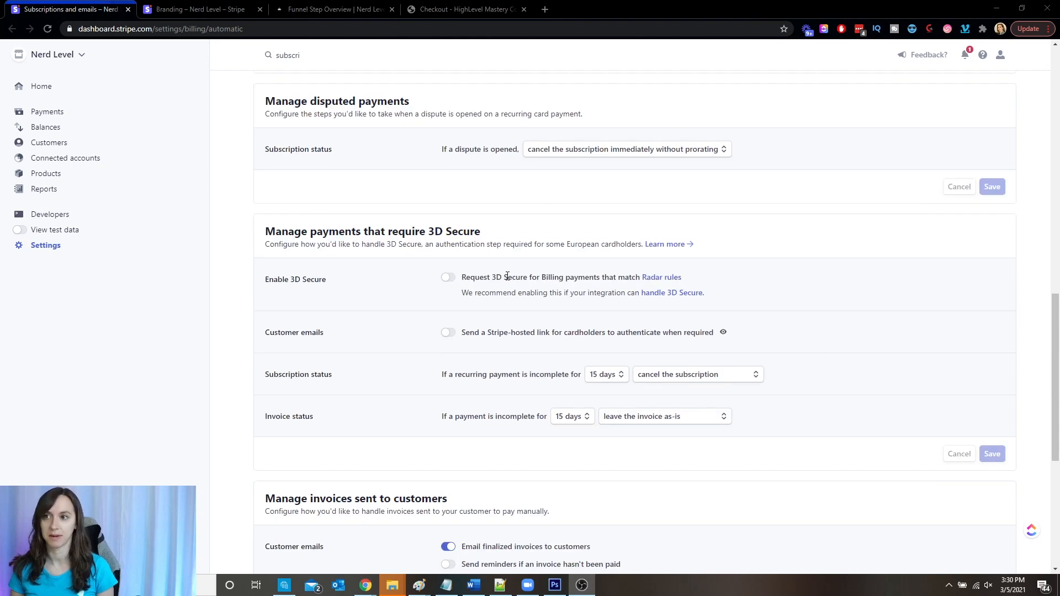
mouse_move(495, 243)
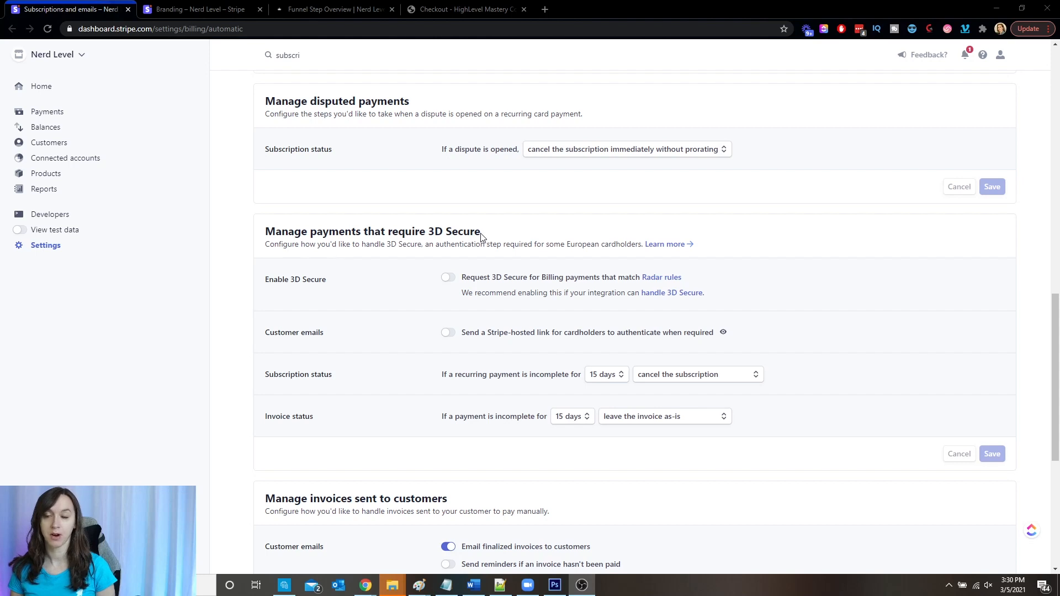
mouse_move(433, 89)
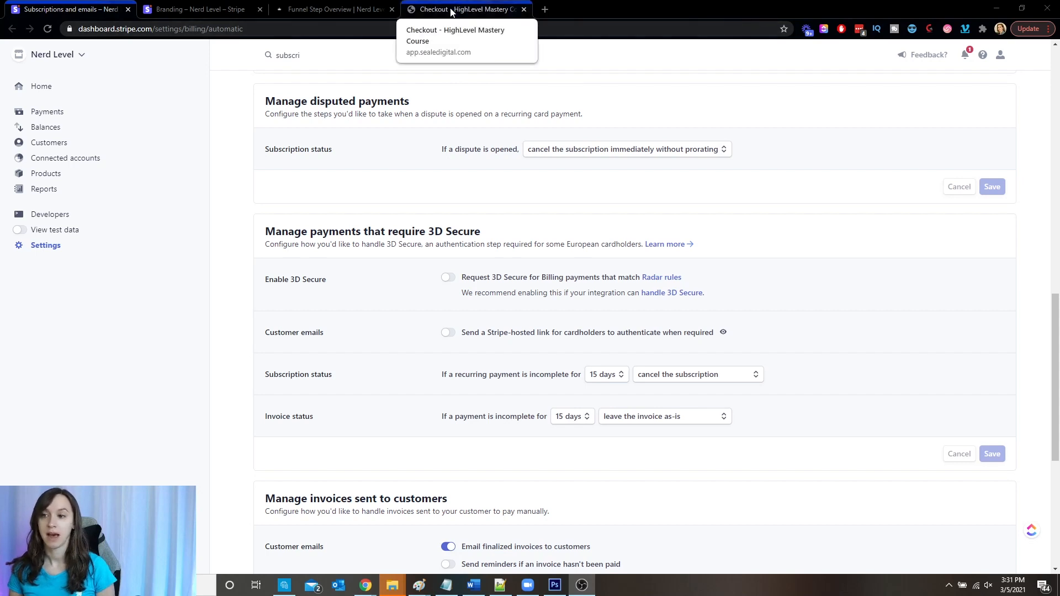
left_click(465, 9)
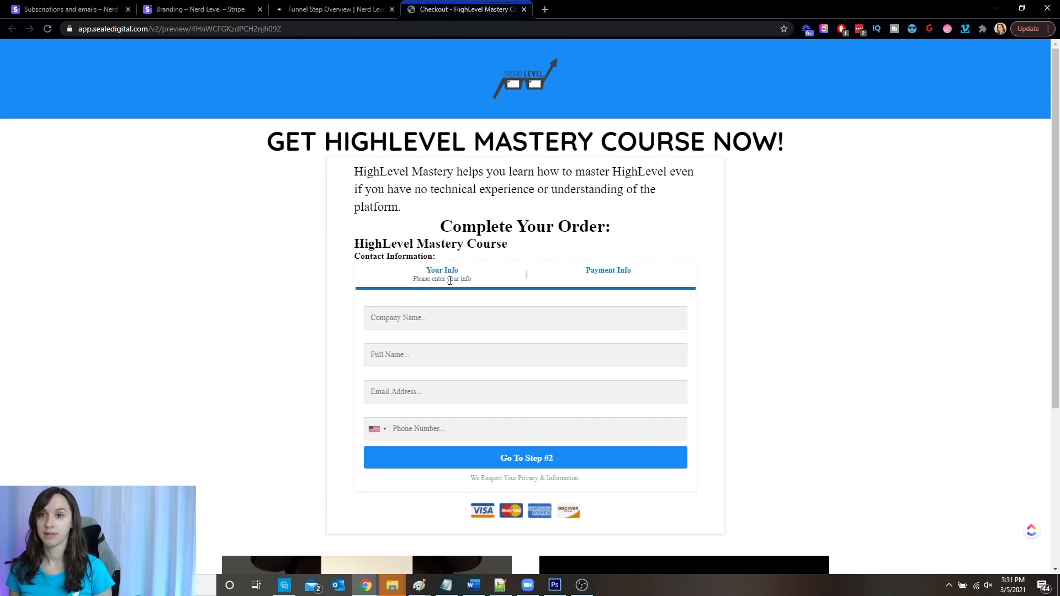
Show the GHL Course funnel's Checkout step overview in HighLevel
left_click(331, 8)
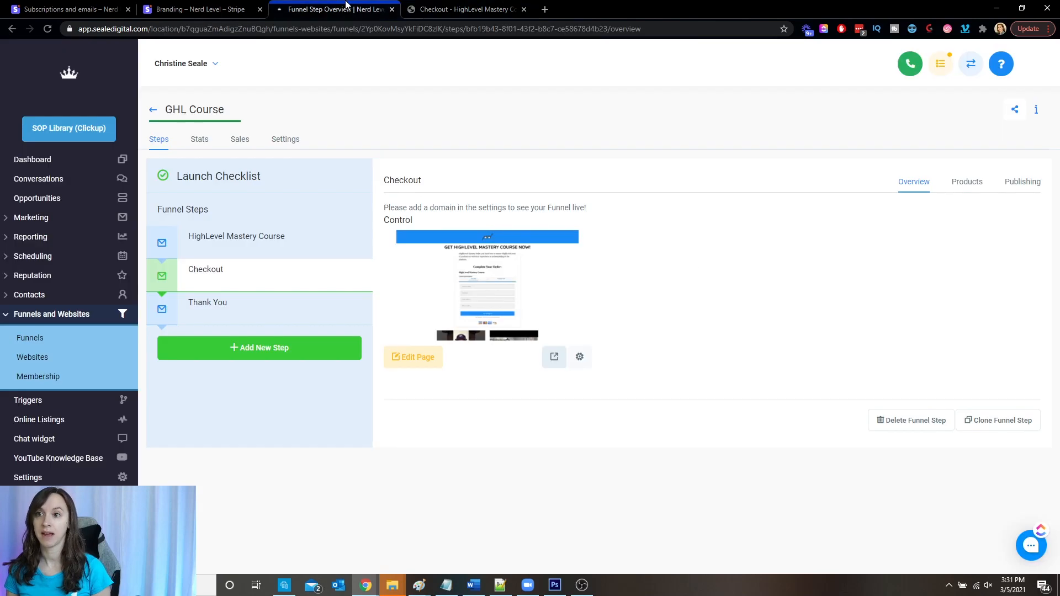
mouse_move(39, 178)
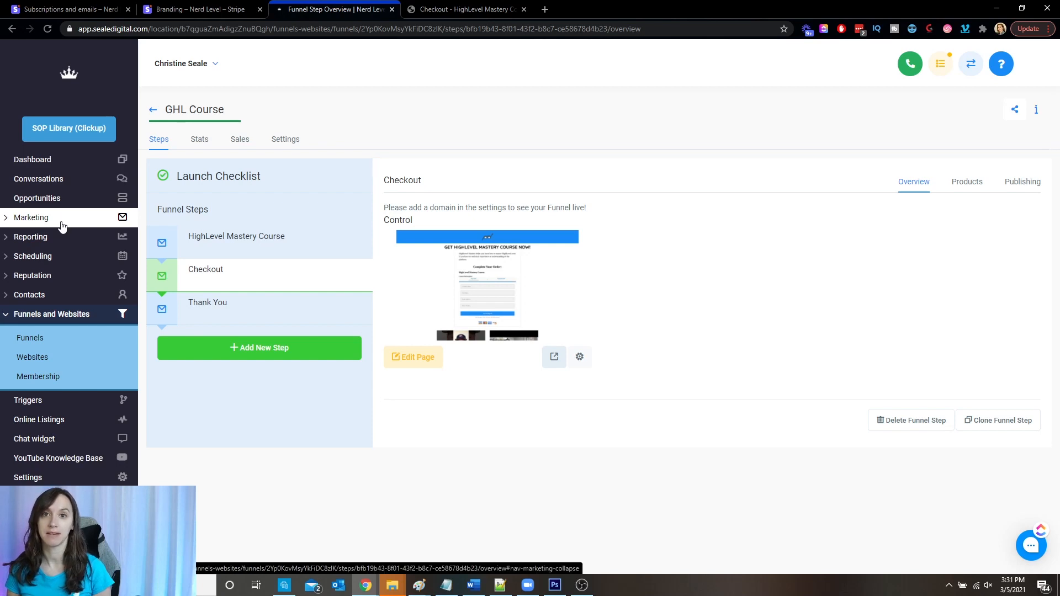
mouse_move(511, 122)
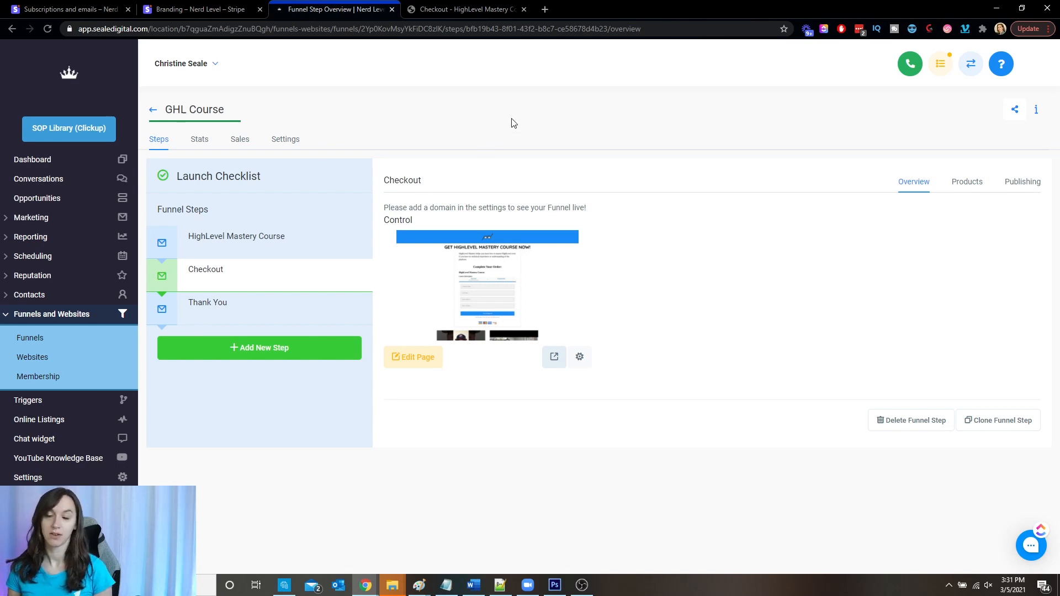